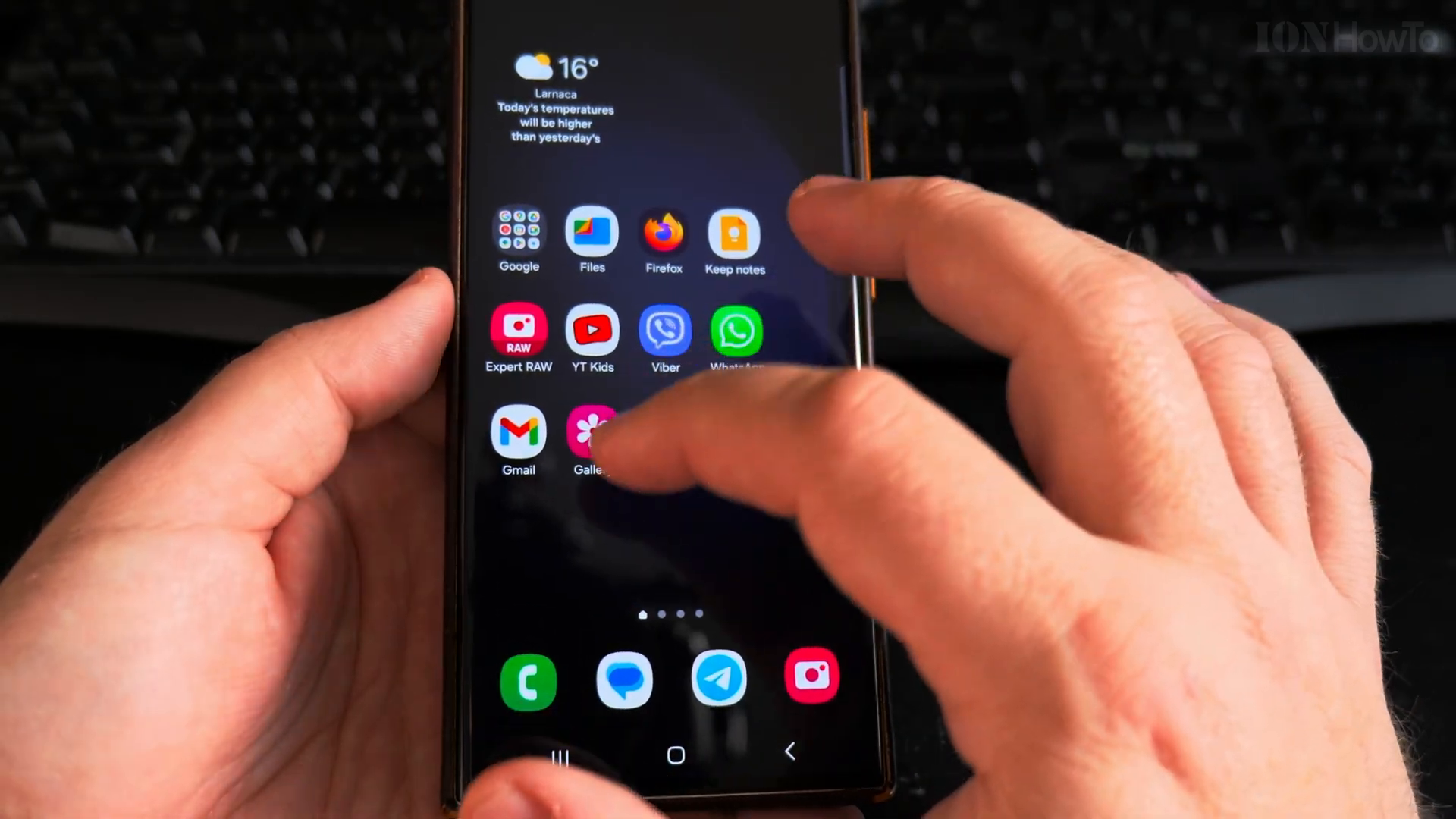
Open the phone's Settings app and look down through its main list
left_click(591, 437)
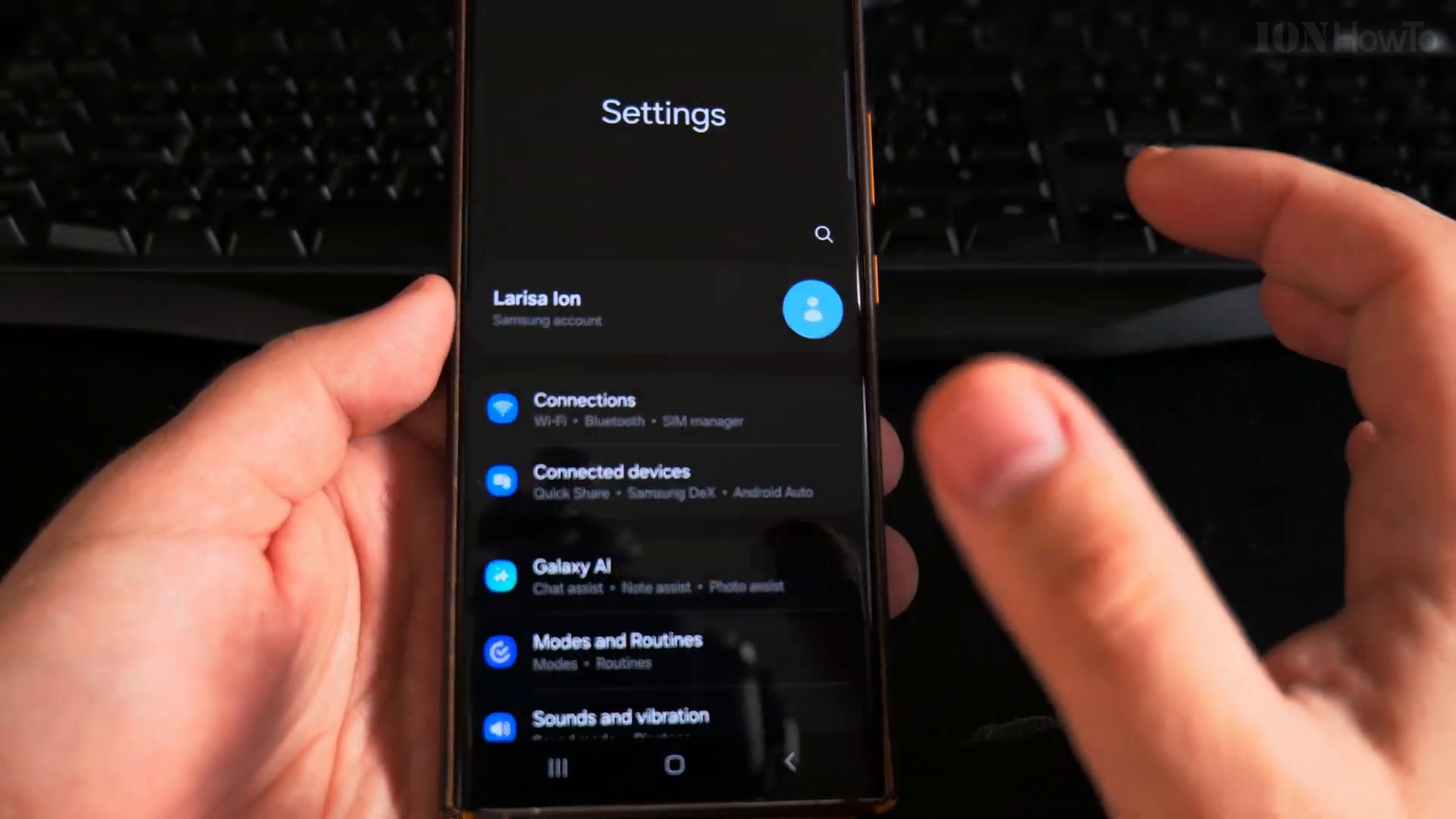
scroll("down", 3)
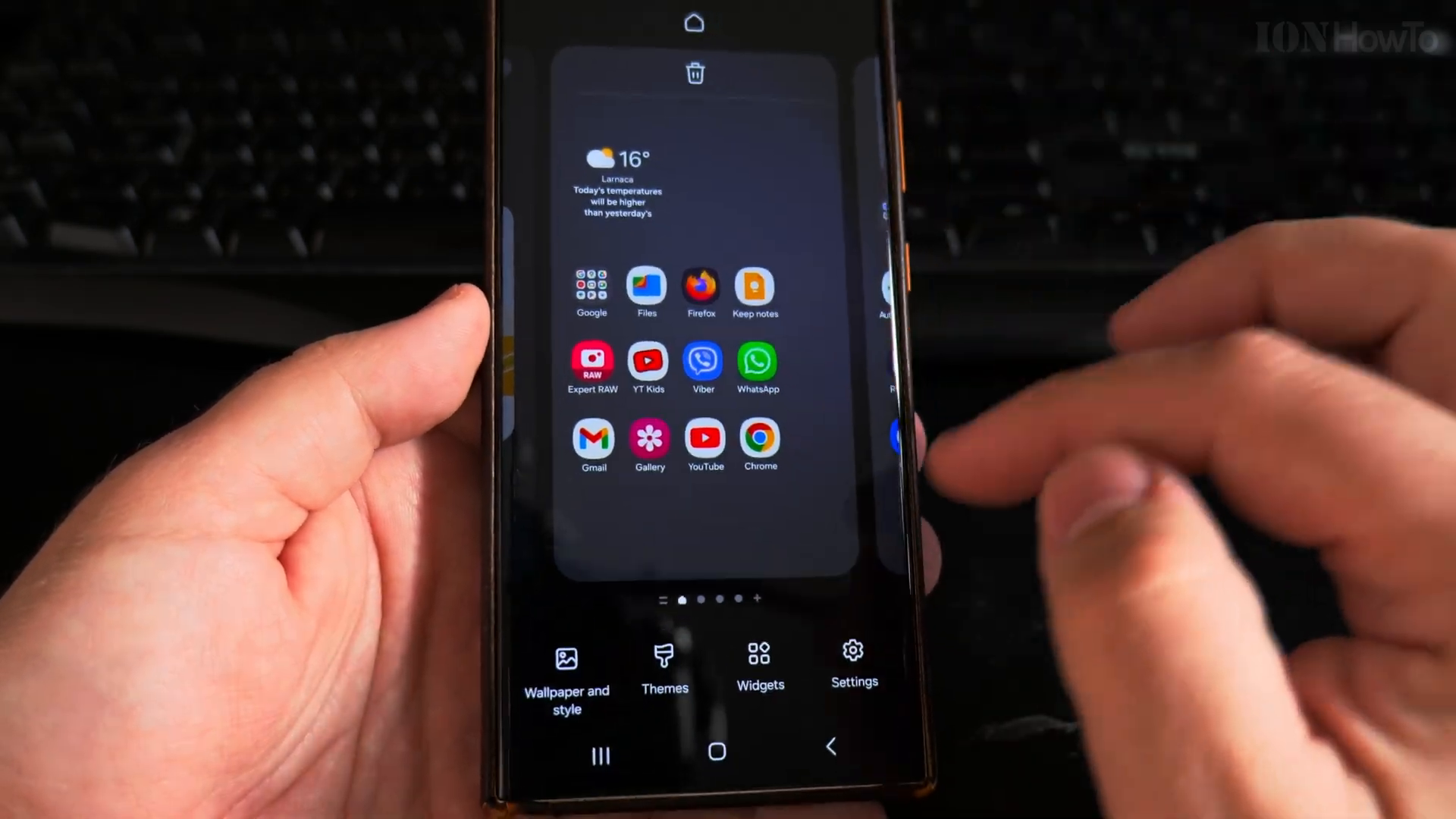
Check the Home screen grid options without changing them, then open a note in Keep notes
left_click(851, 663)
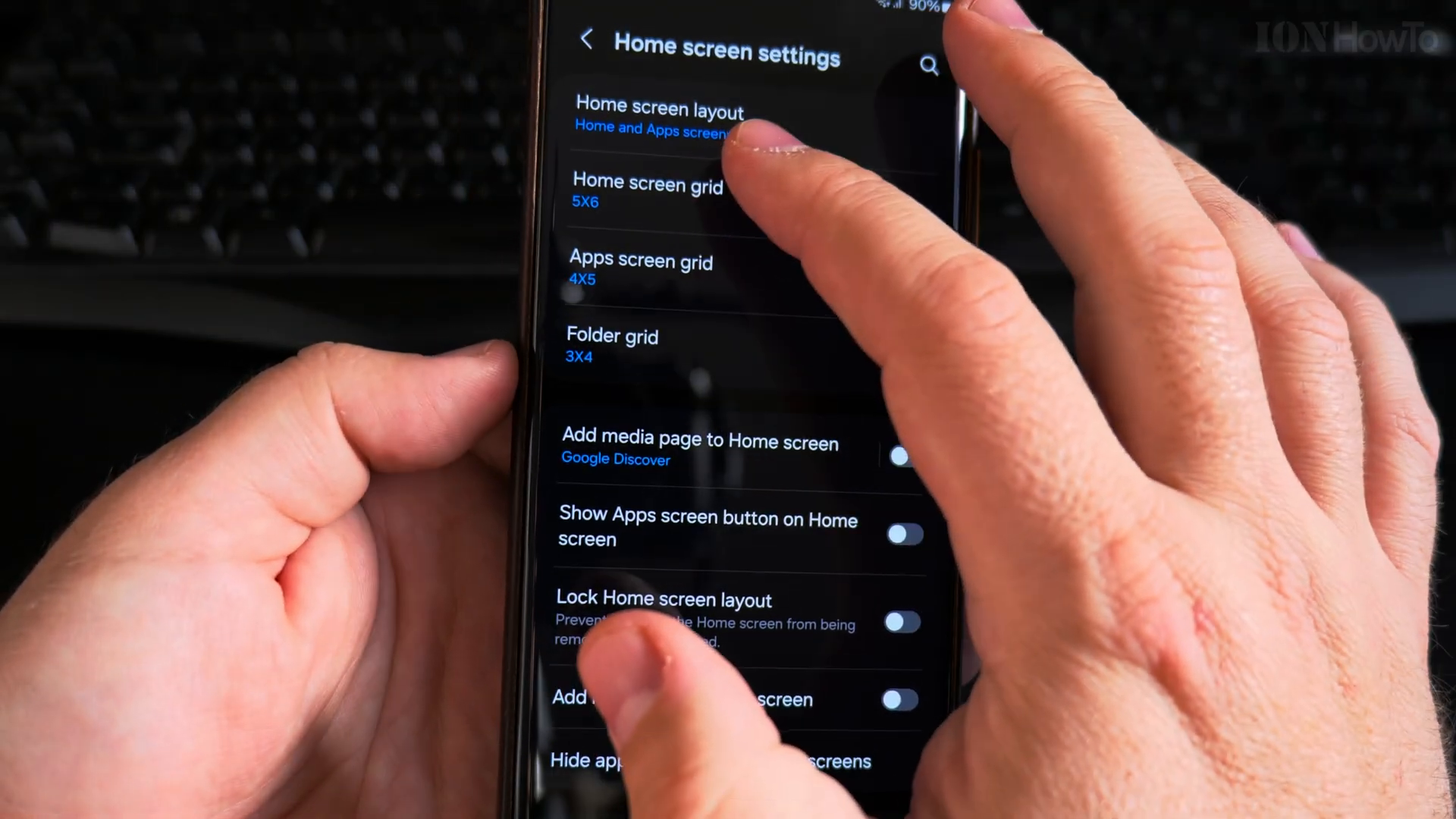
left_click(647, 193)
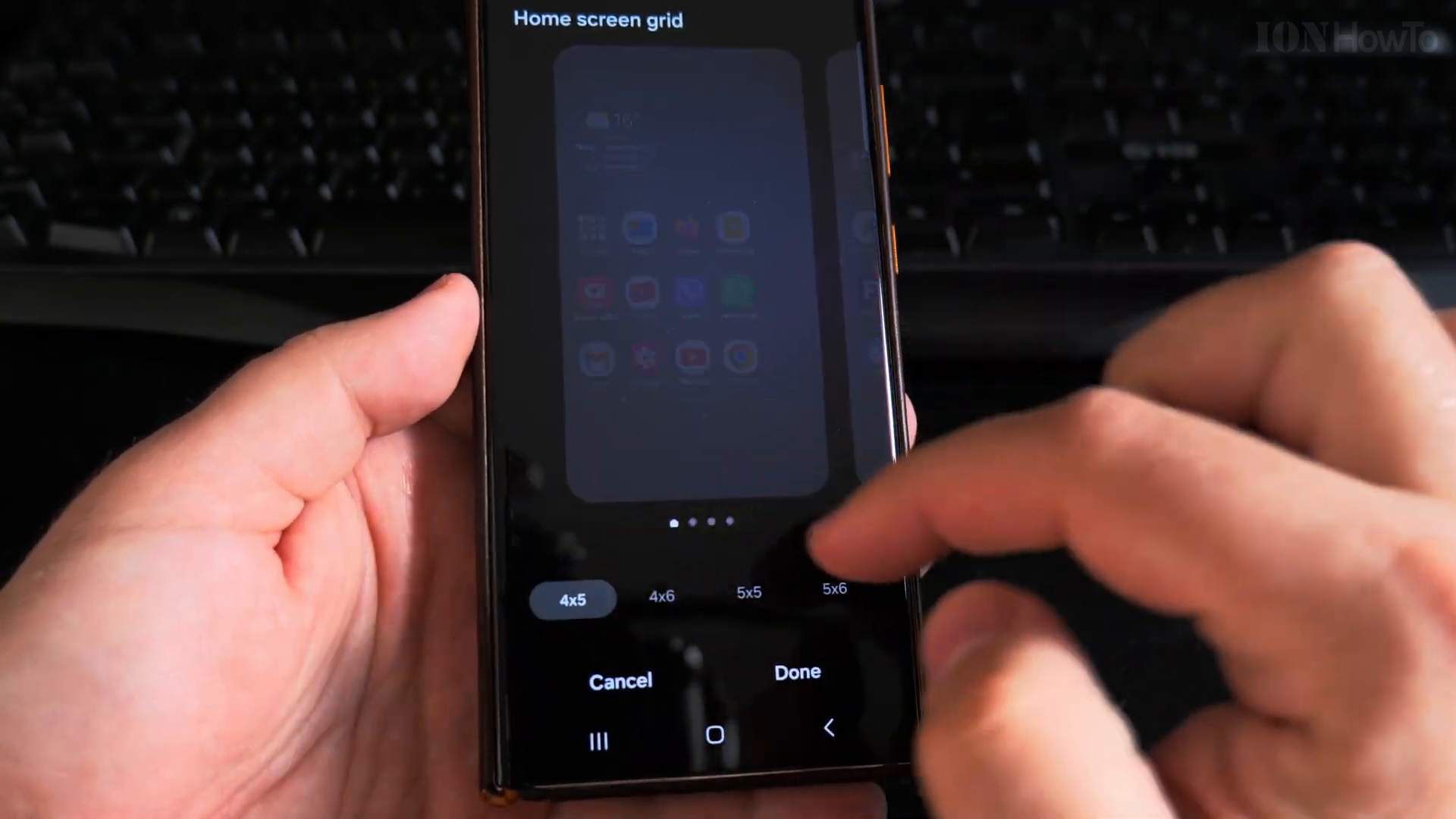
left_click(796, 672)
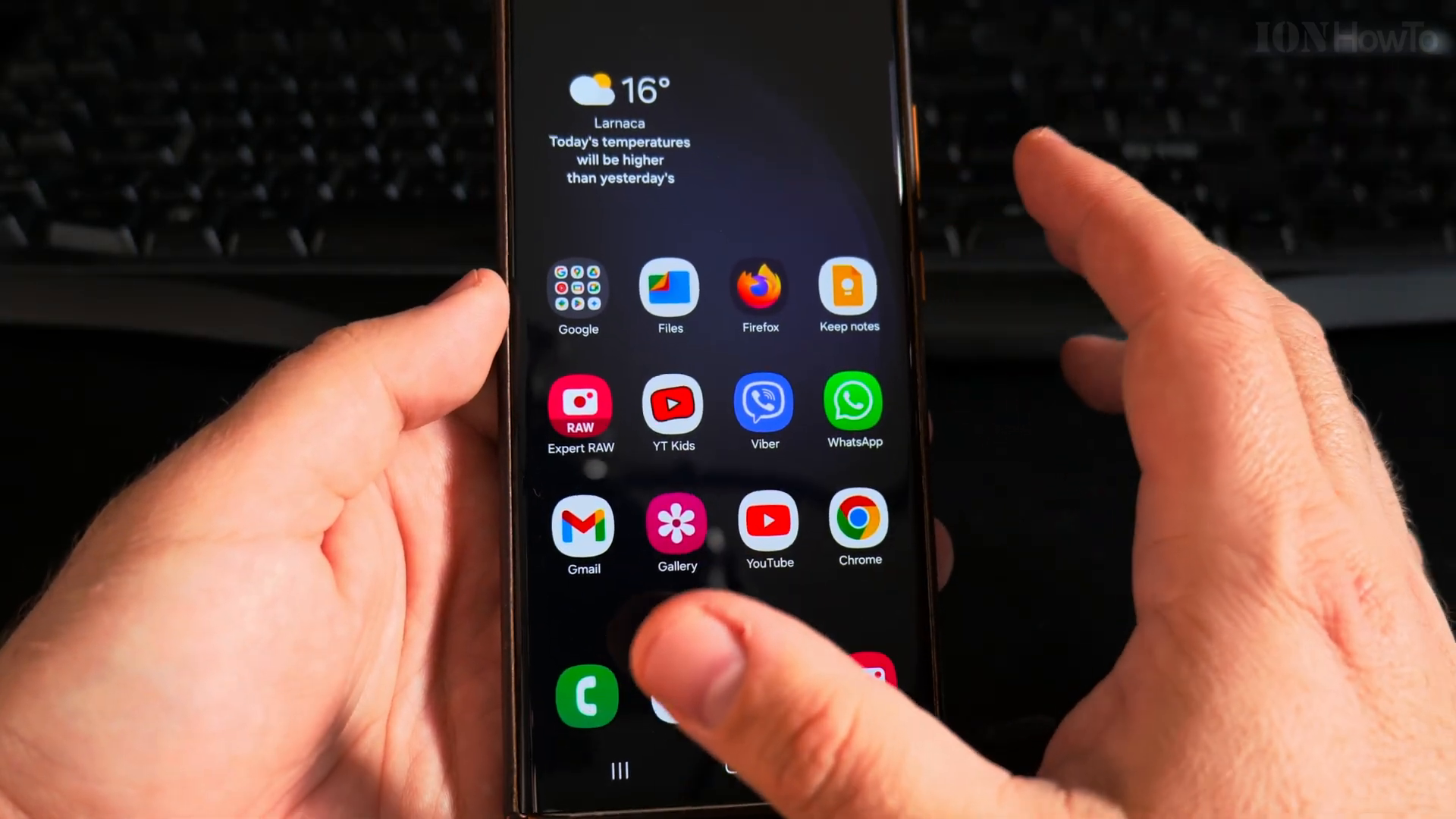
left_click(847, 289)
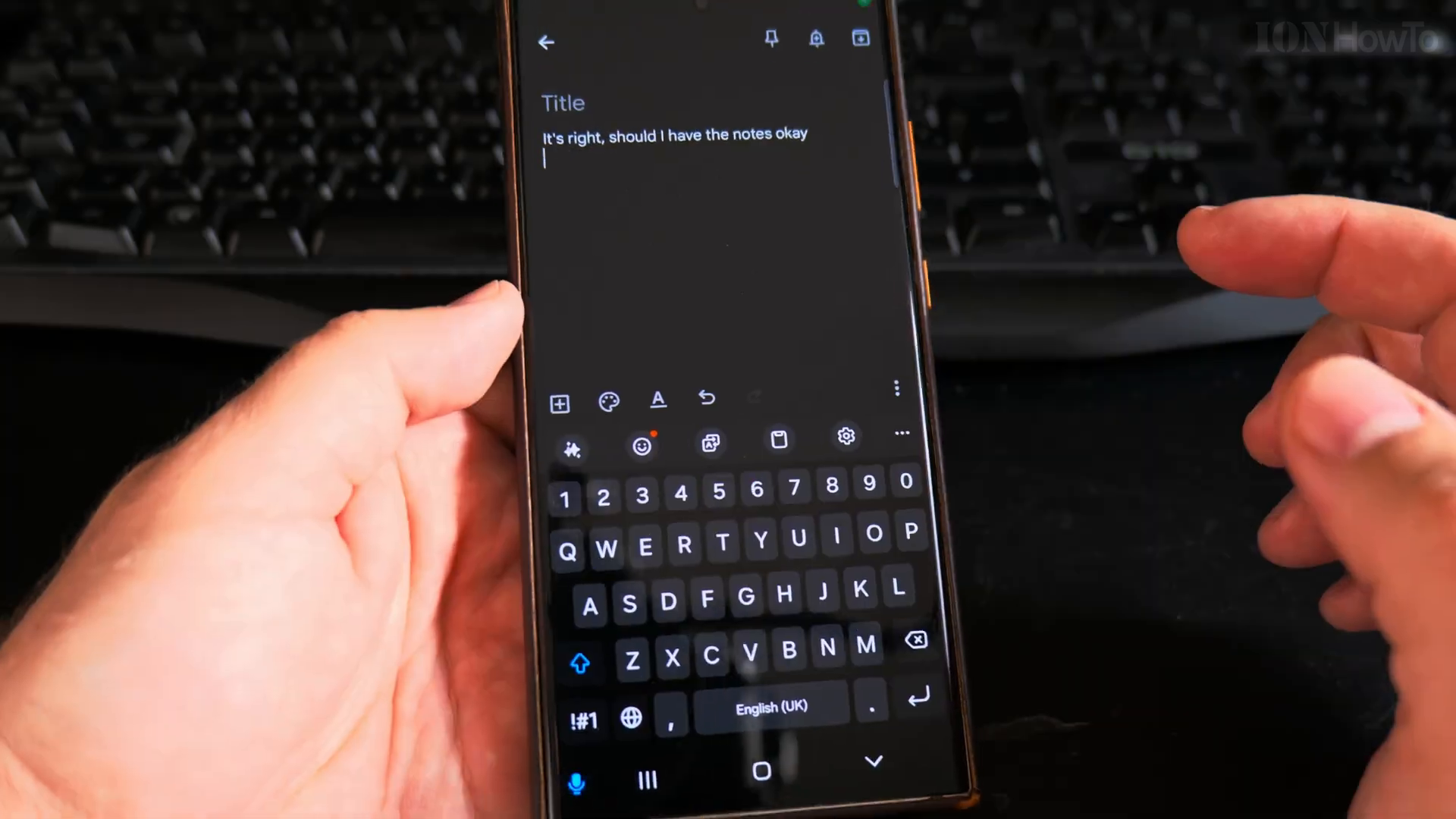
Dictate a paragraph into the Keep note saying its text size can be easily changed to show information
type("If you don't have the notes up")
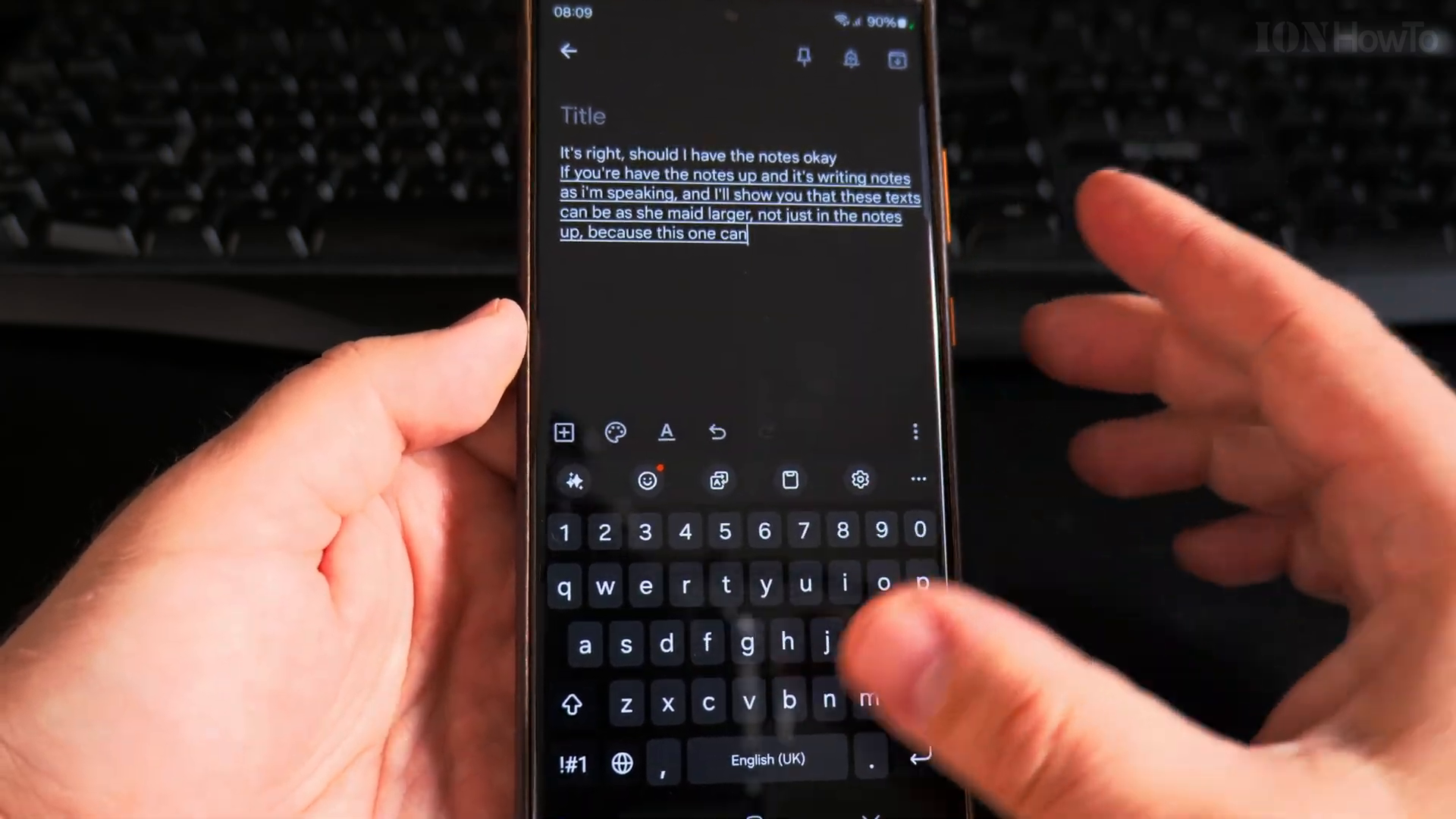
type("be easily changed to make the texts")
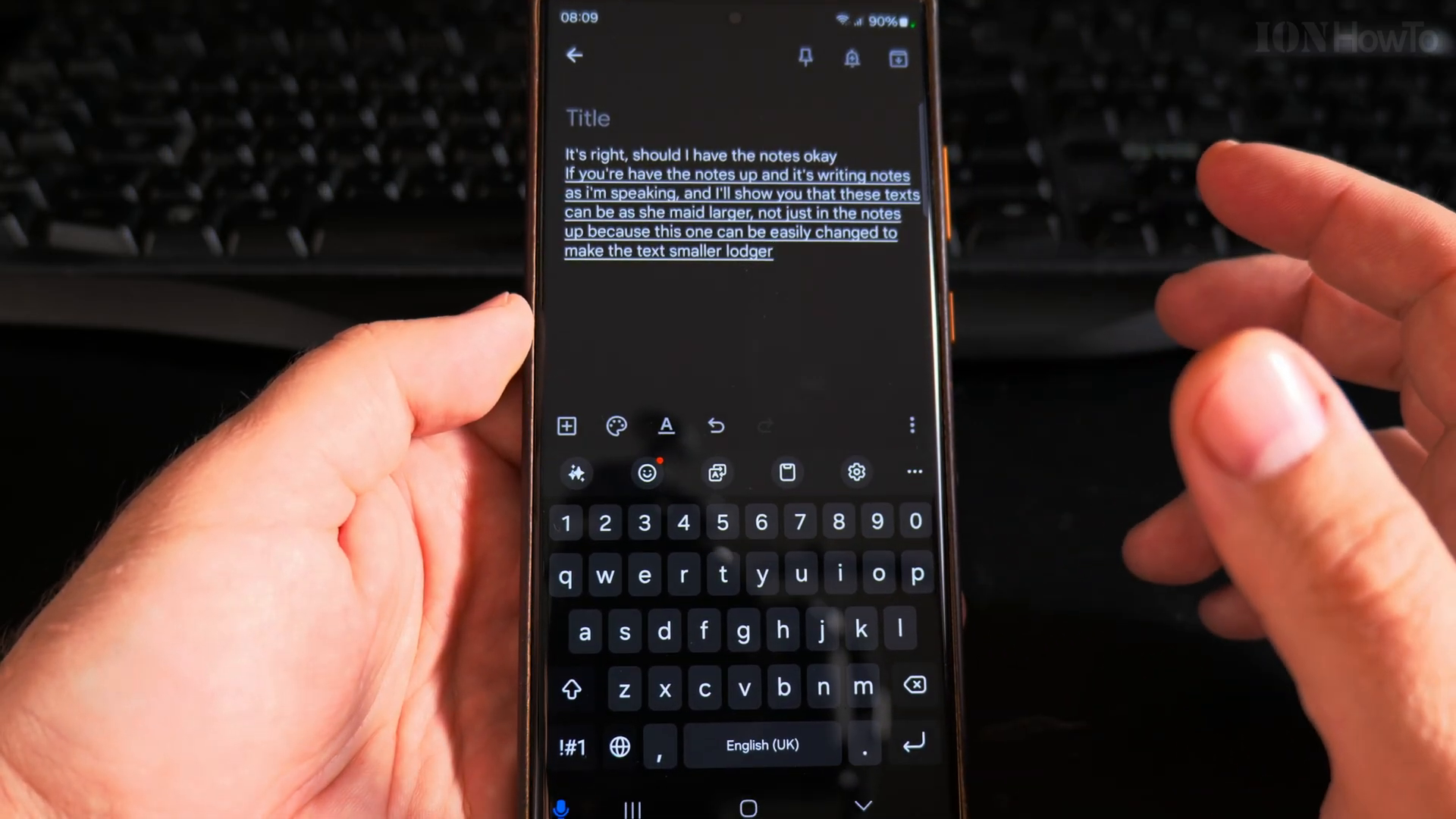
type(", but it can also be changed.Into")
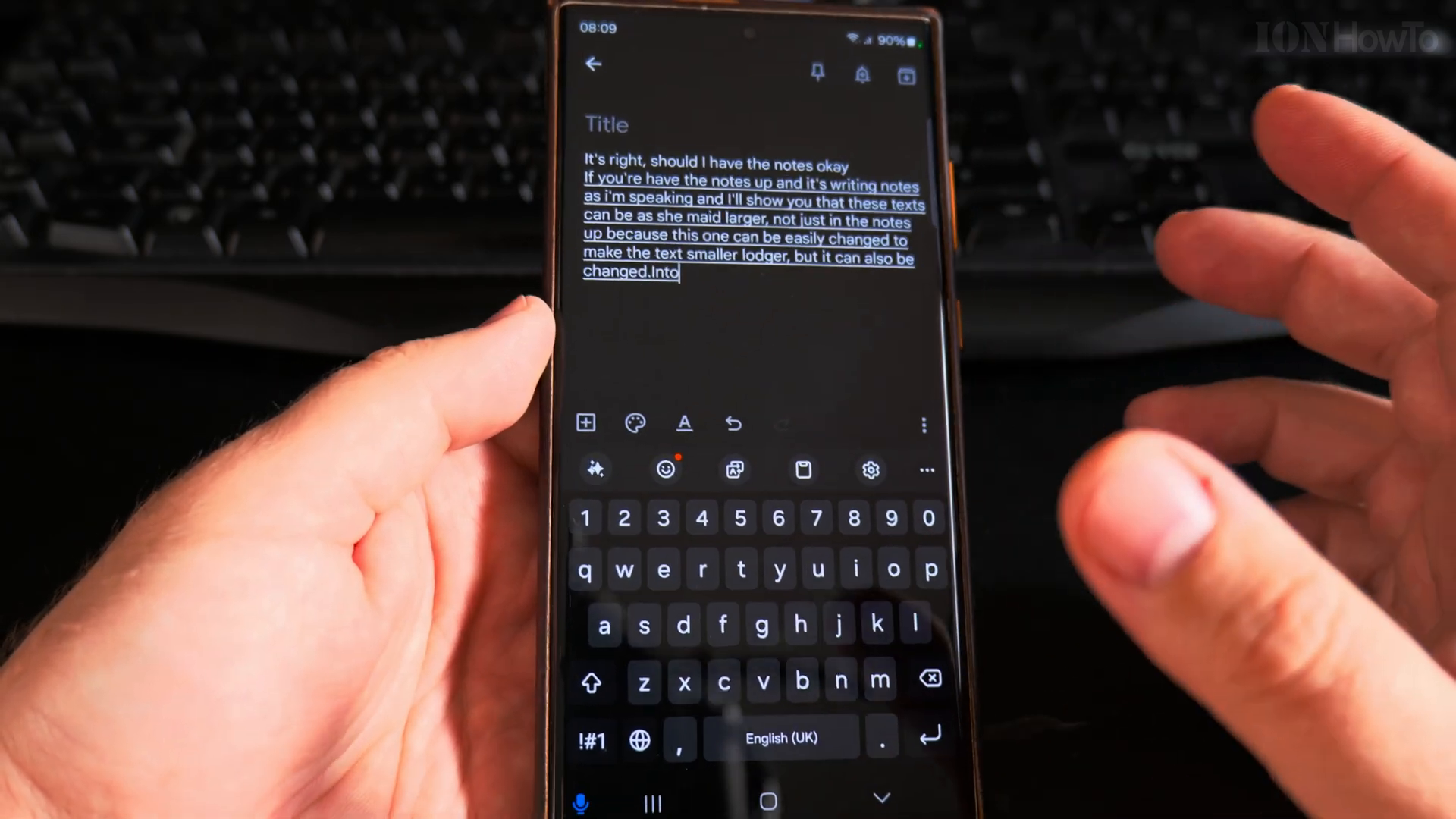
type("anything the")
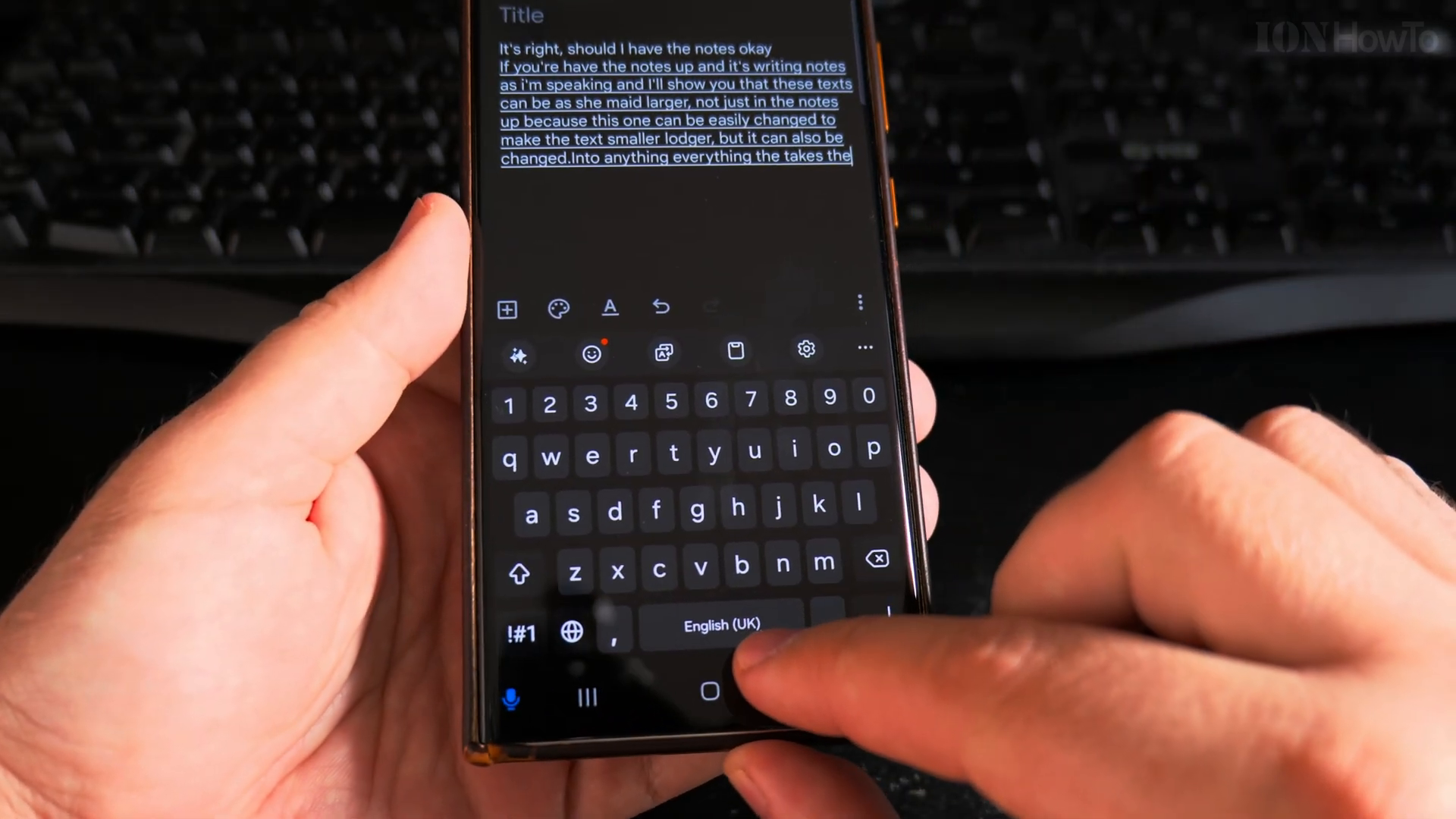
type("information")
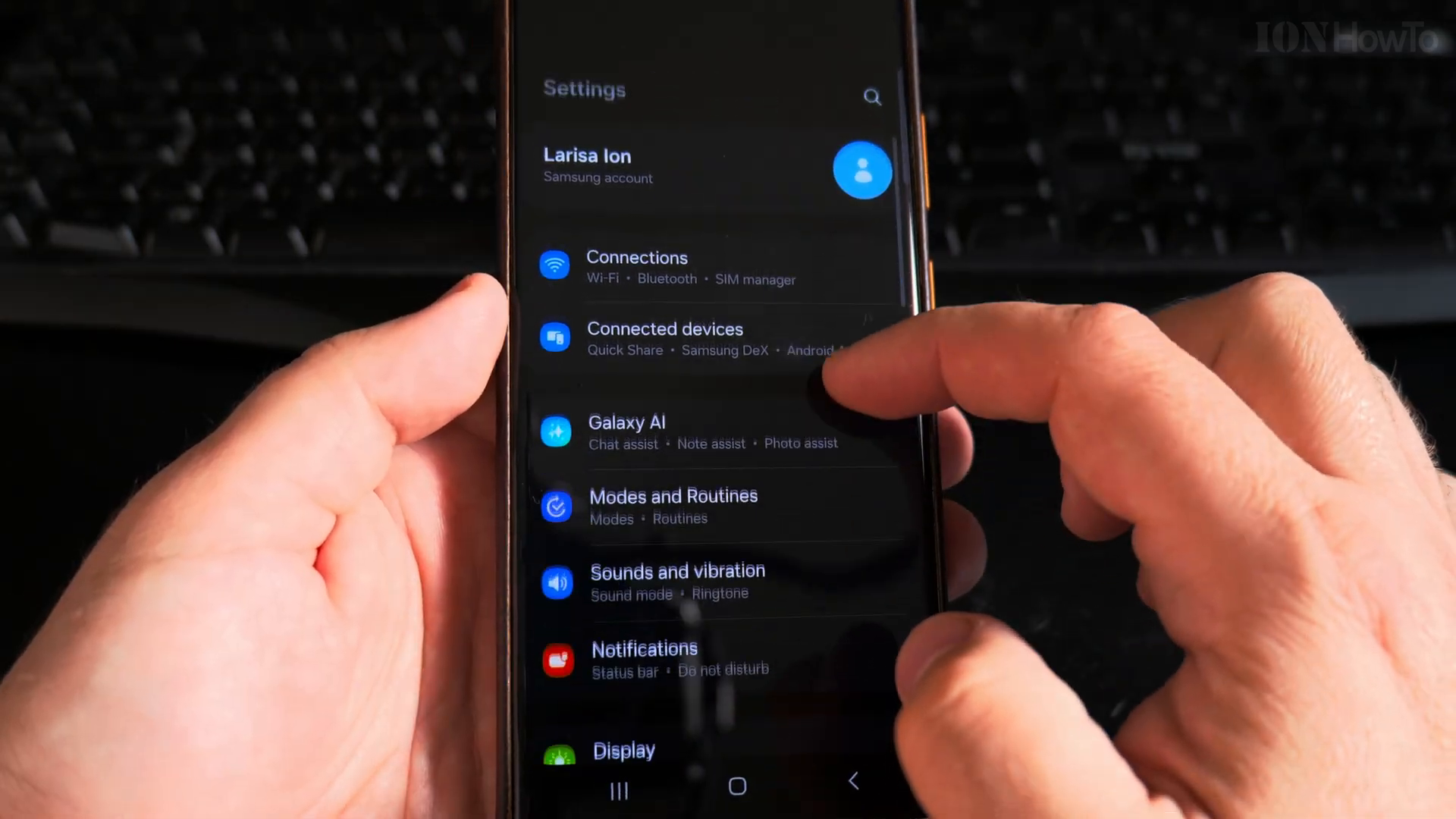
Reach the Font size and style page through Settings > Display
scroll("down", 3)
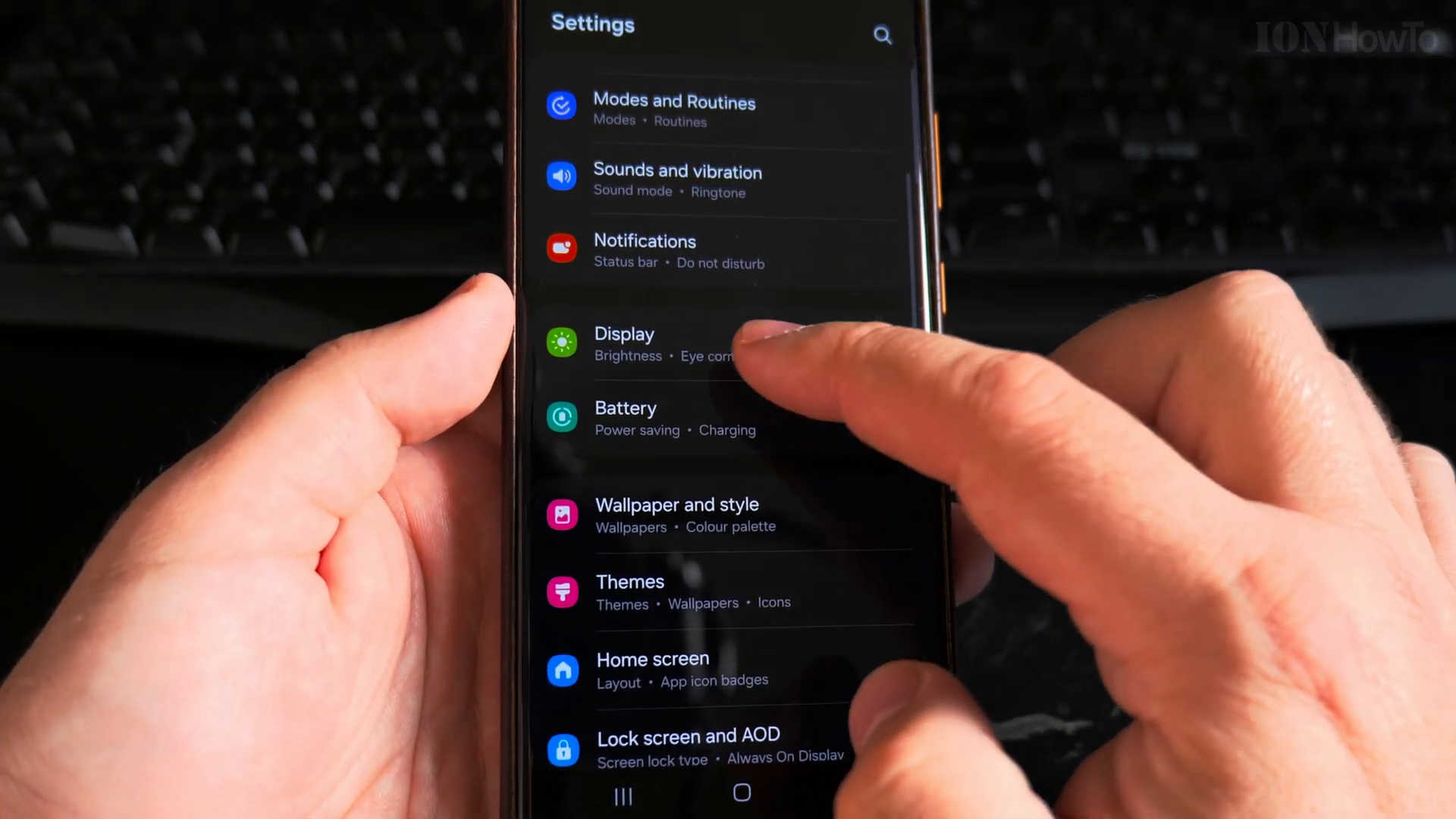
left_click(624, 345)
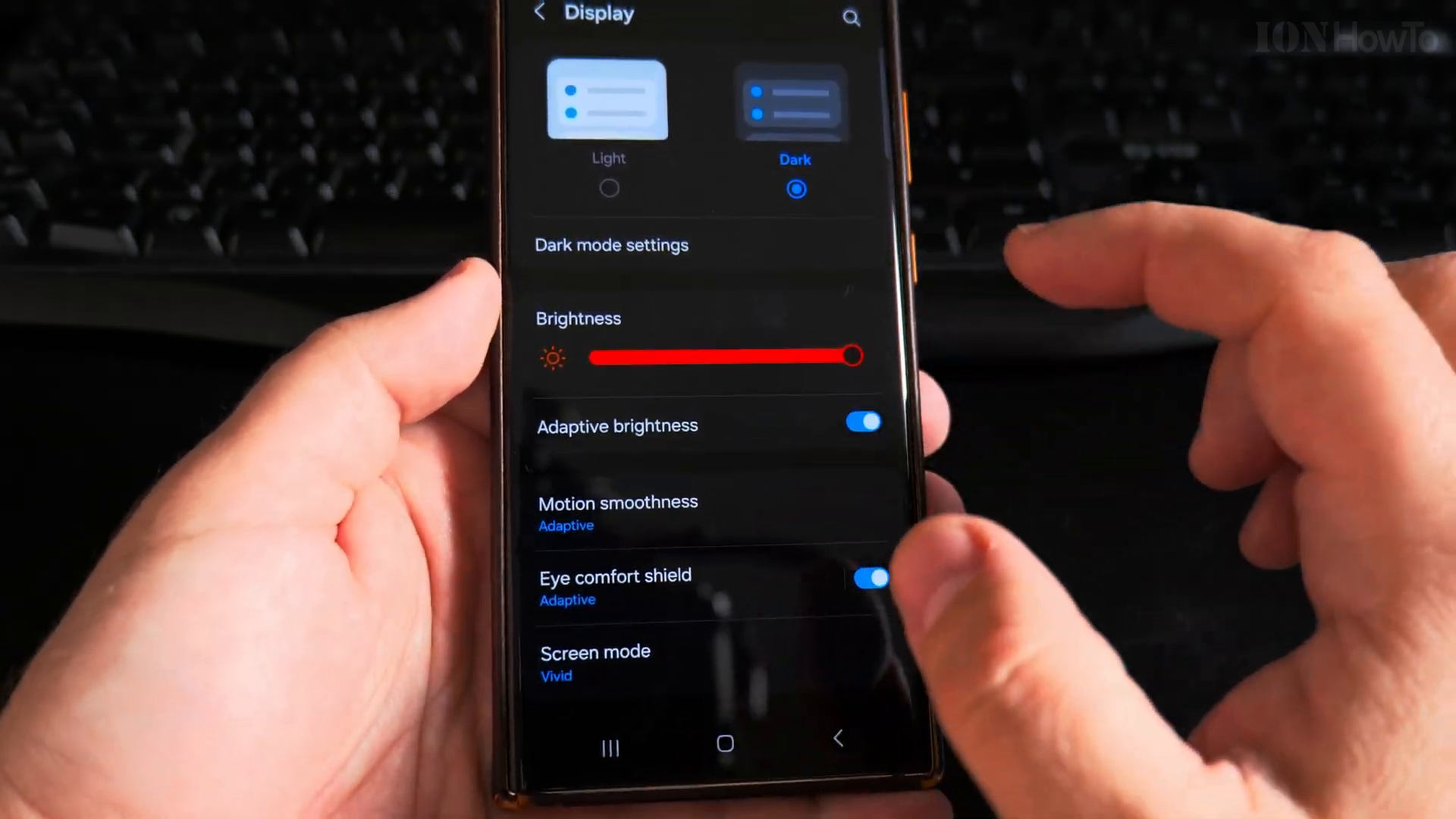
scroll("down", 3)
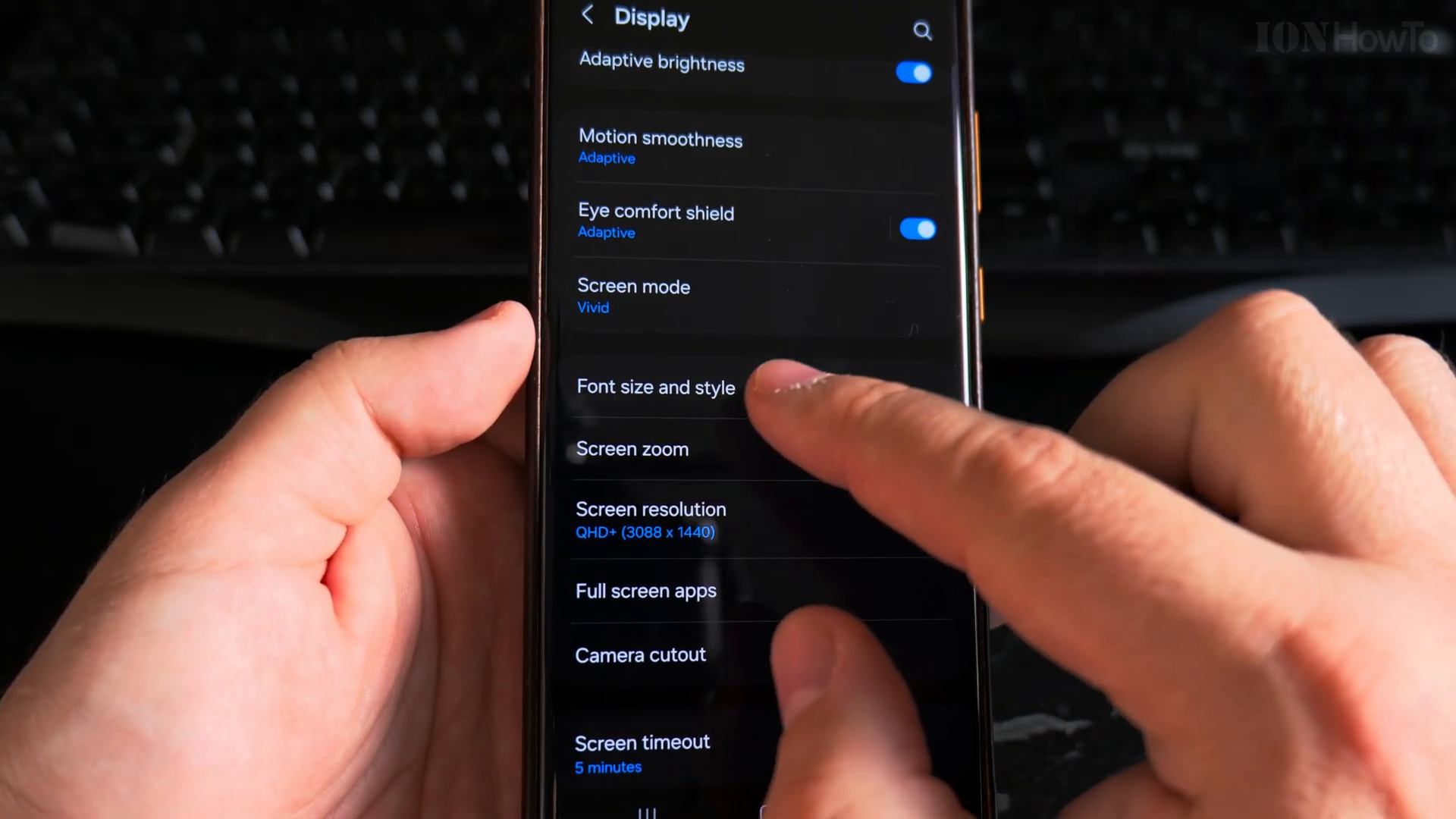
left_click(655, 387)
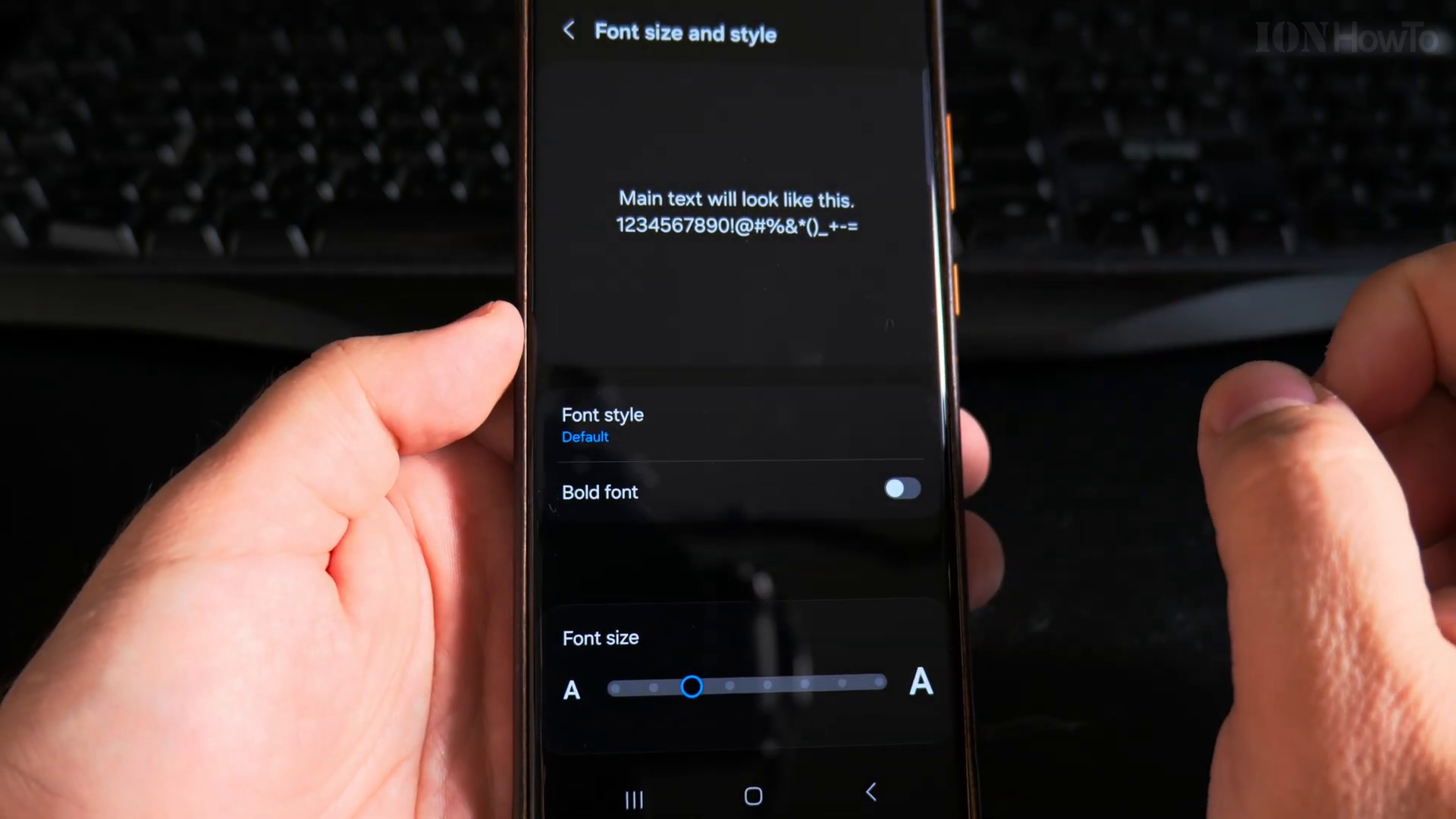
Try a different font size level and toggle Bold font on, then back off
left_click_drag(695, 686, 612, 713)
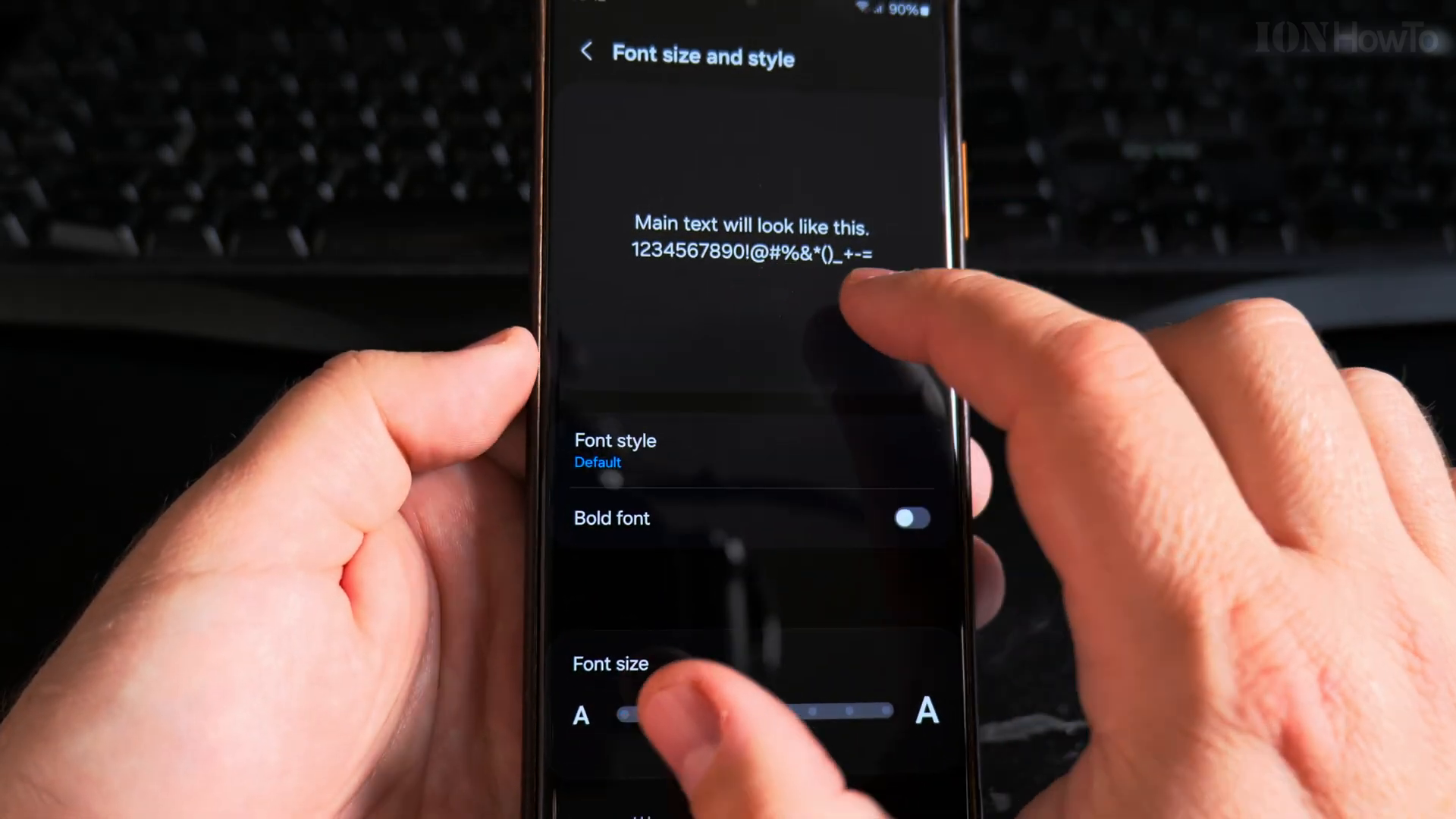
left_click_drag(622, 714, 678, 706)
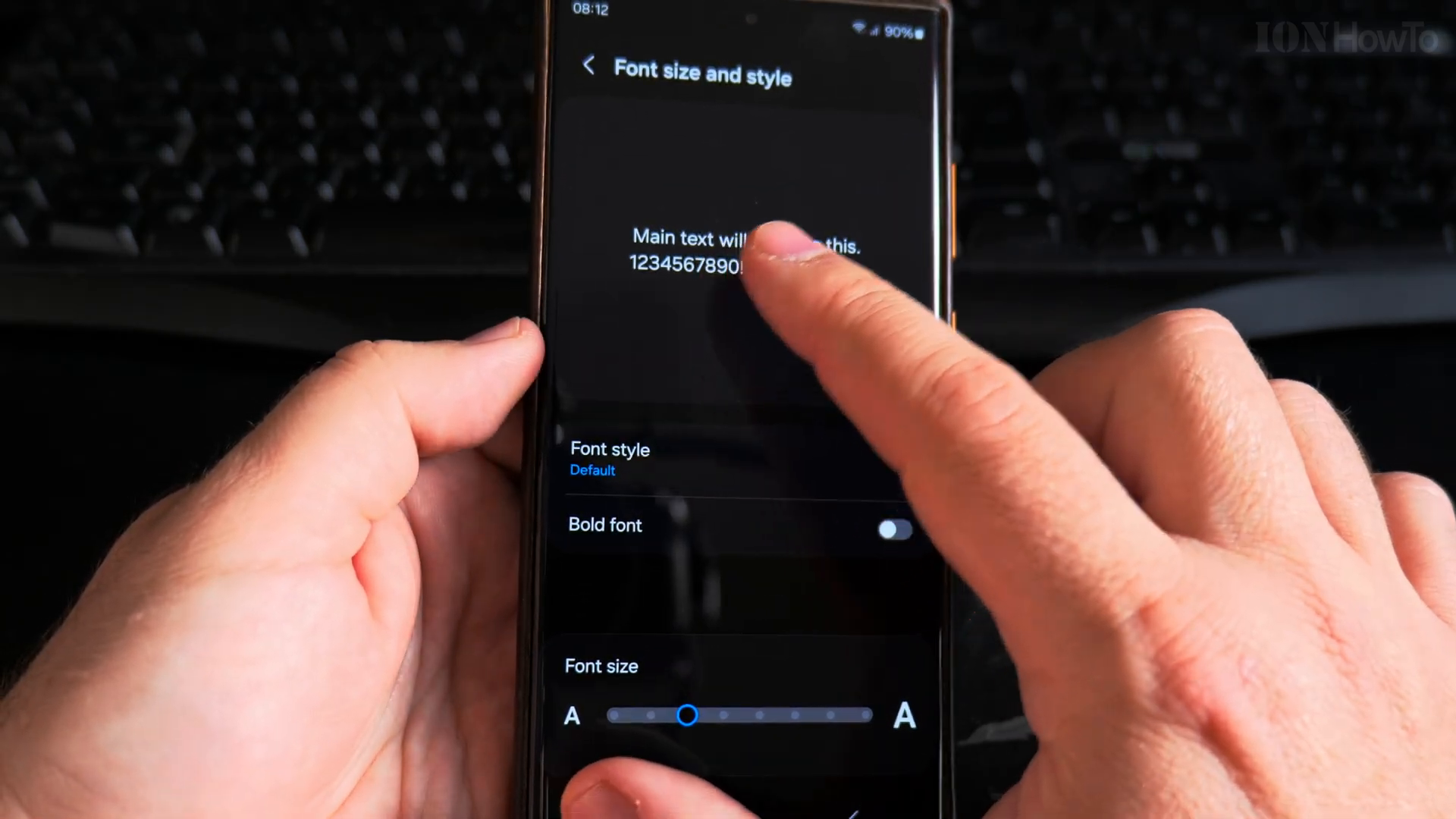
left_click(895, 530)
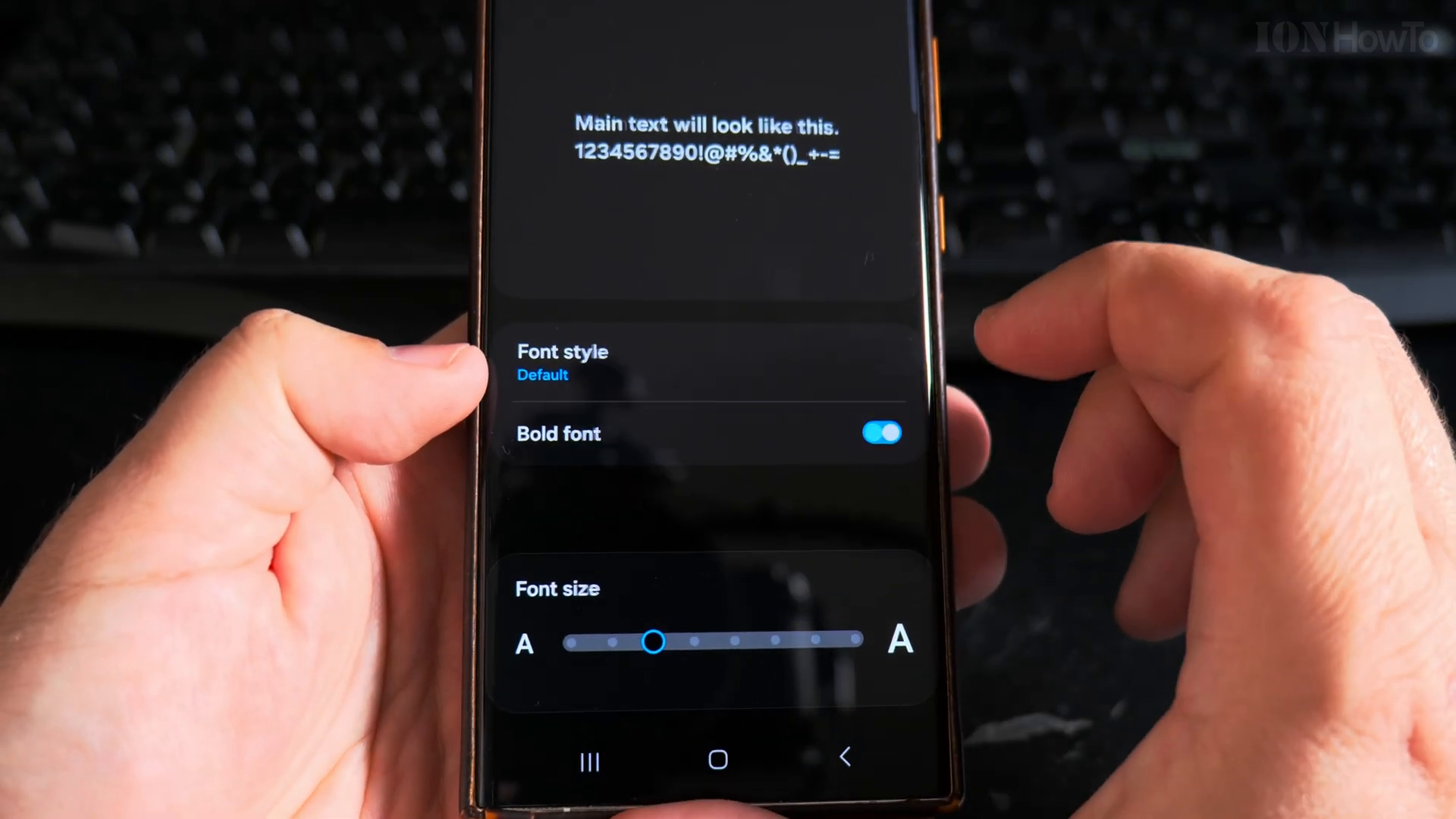
left_click(880, 432)
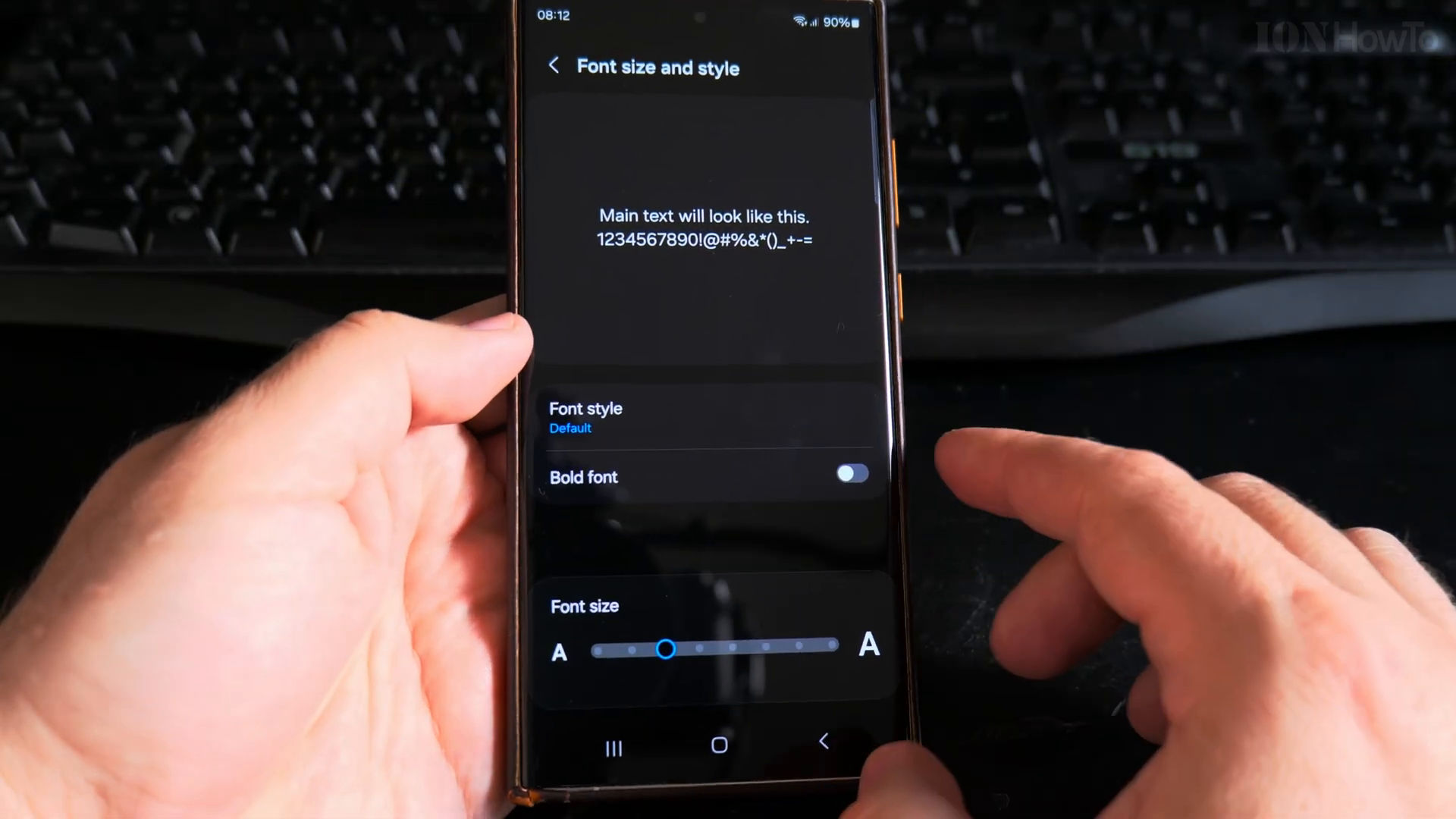
Move the Font size slider down to the smallest step, then up several steps to a larger size
left_click_drag(667, 650, 602, 647)
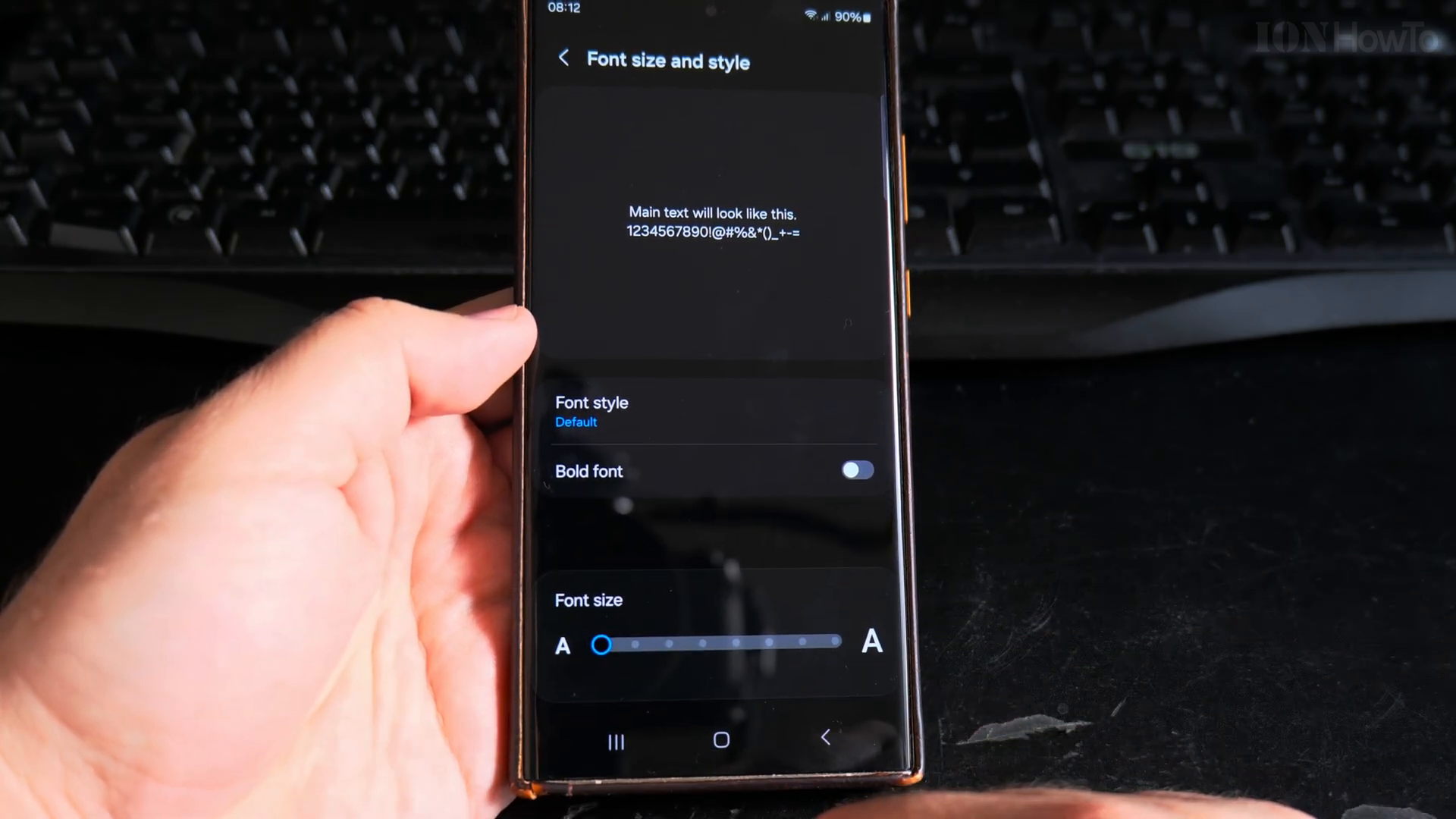
left_click_drag(603, 643, 734, 634)
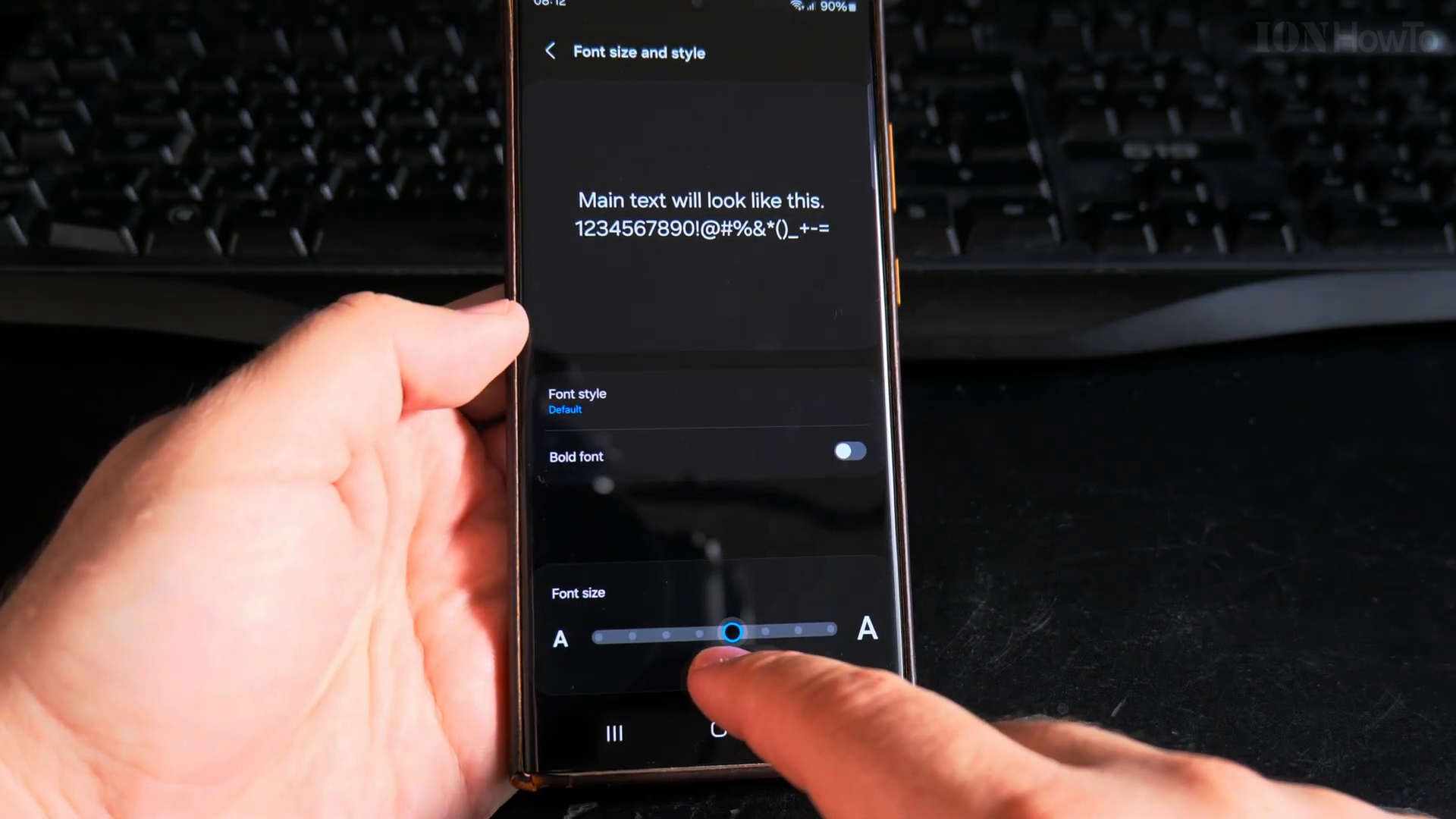
left_click_drag(734, 634, 766, 634)
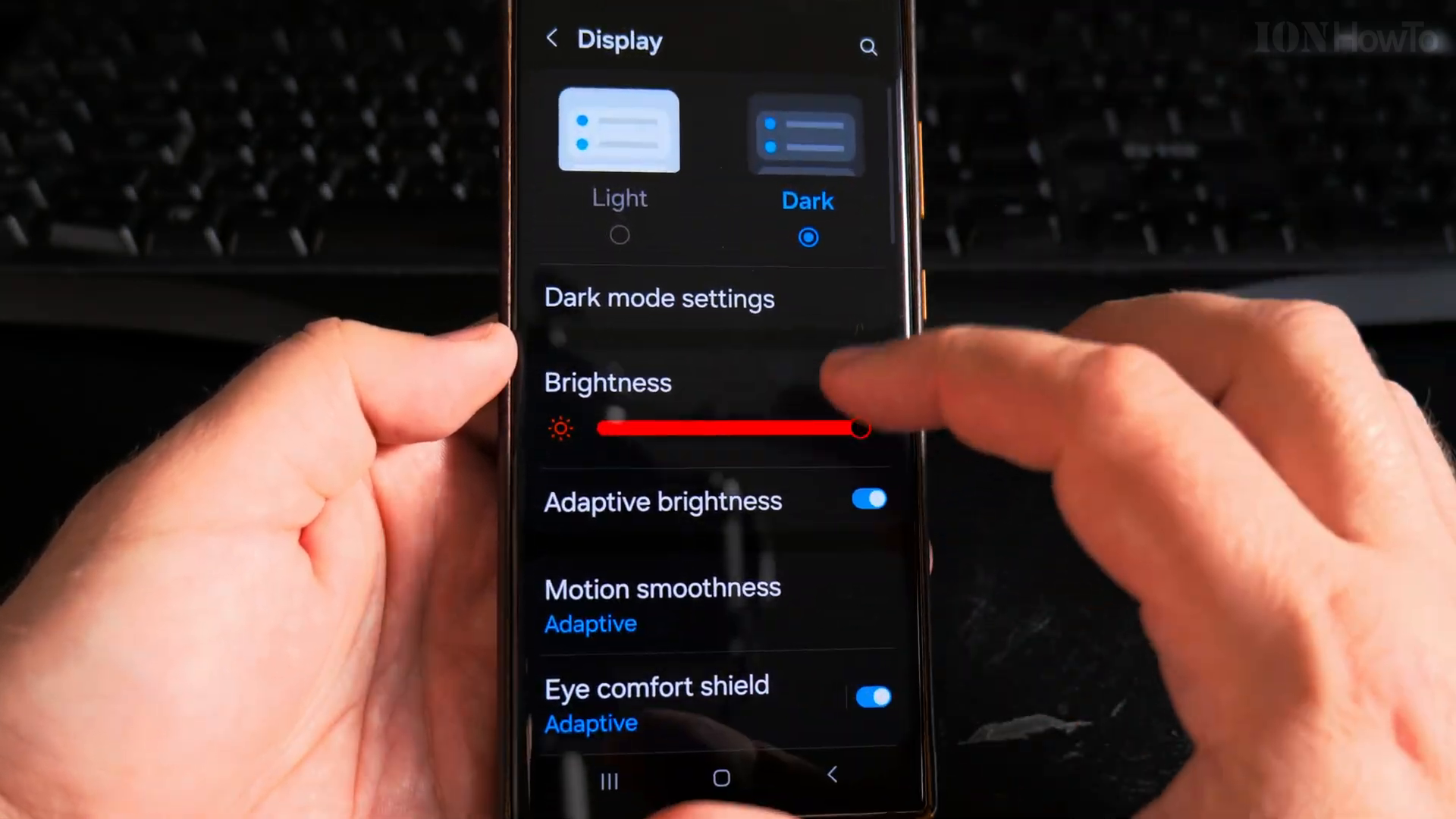
left_click(552, 39)
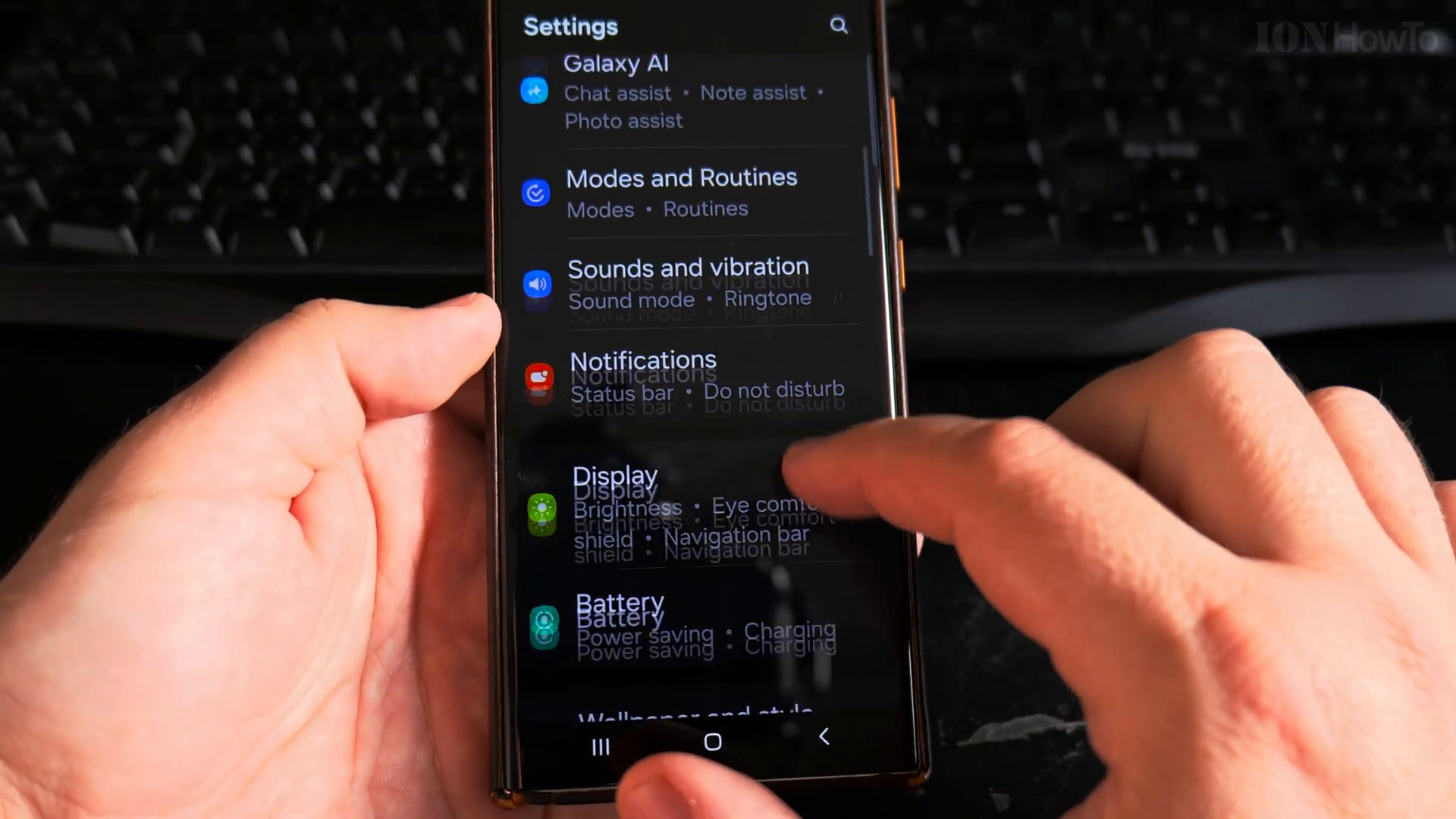
scroll("down", 3)
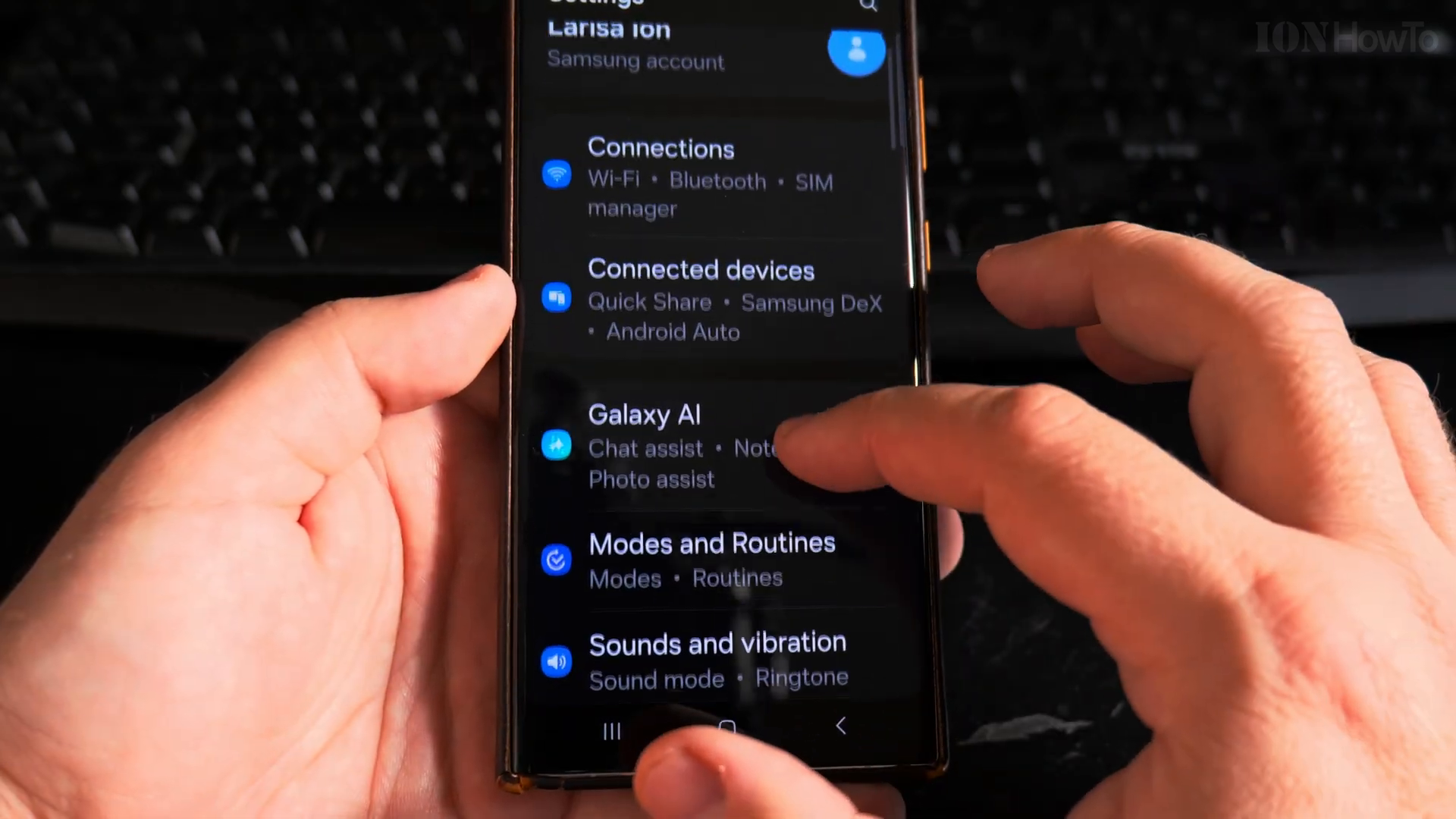
scroll("down", 3)
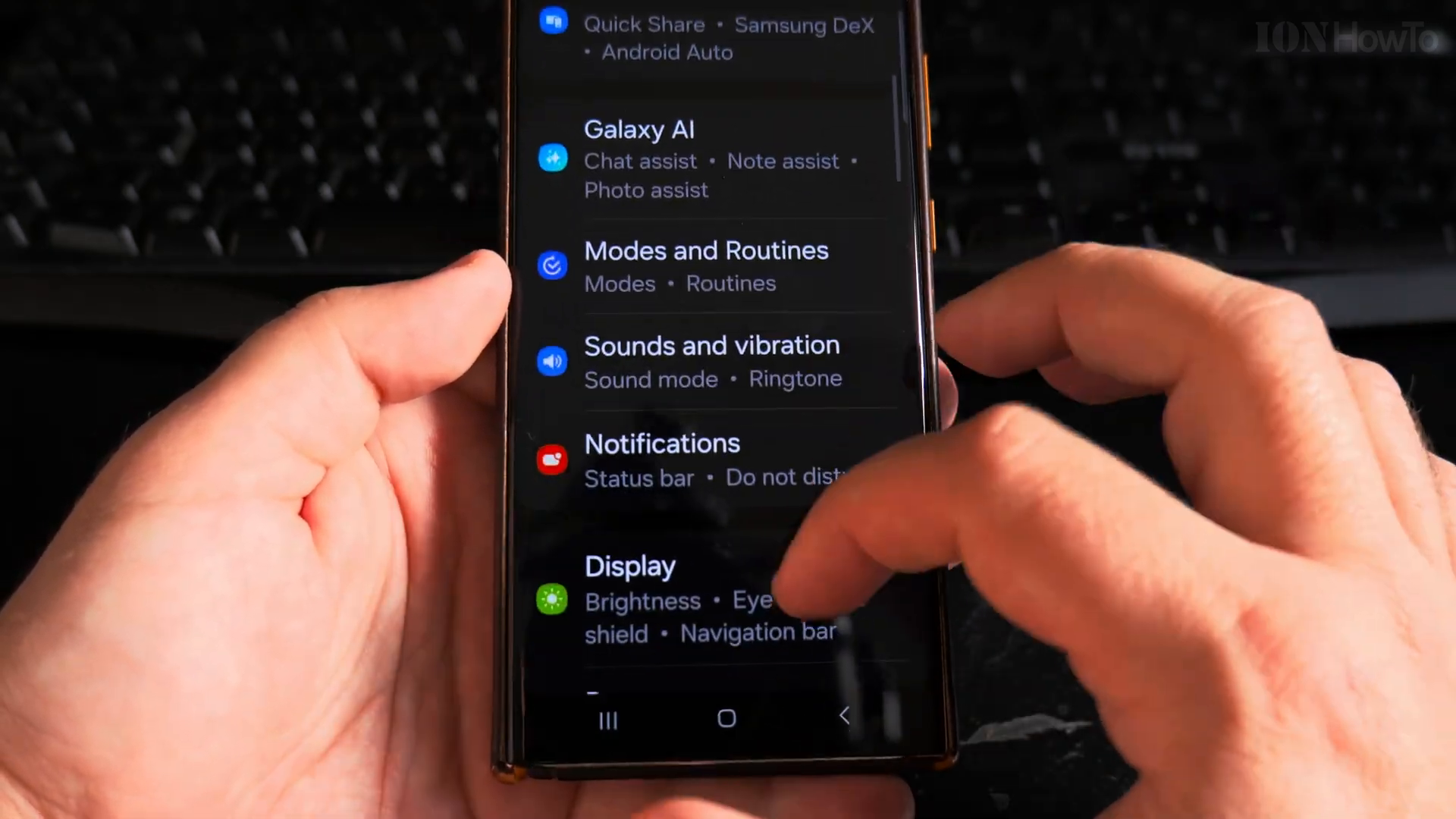
Reduce the font size to the middle step and bring up the Font style list
left_click(629, 566)
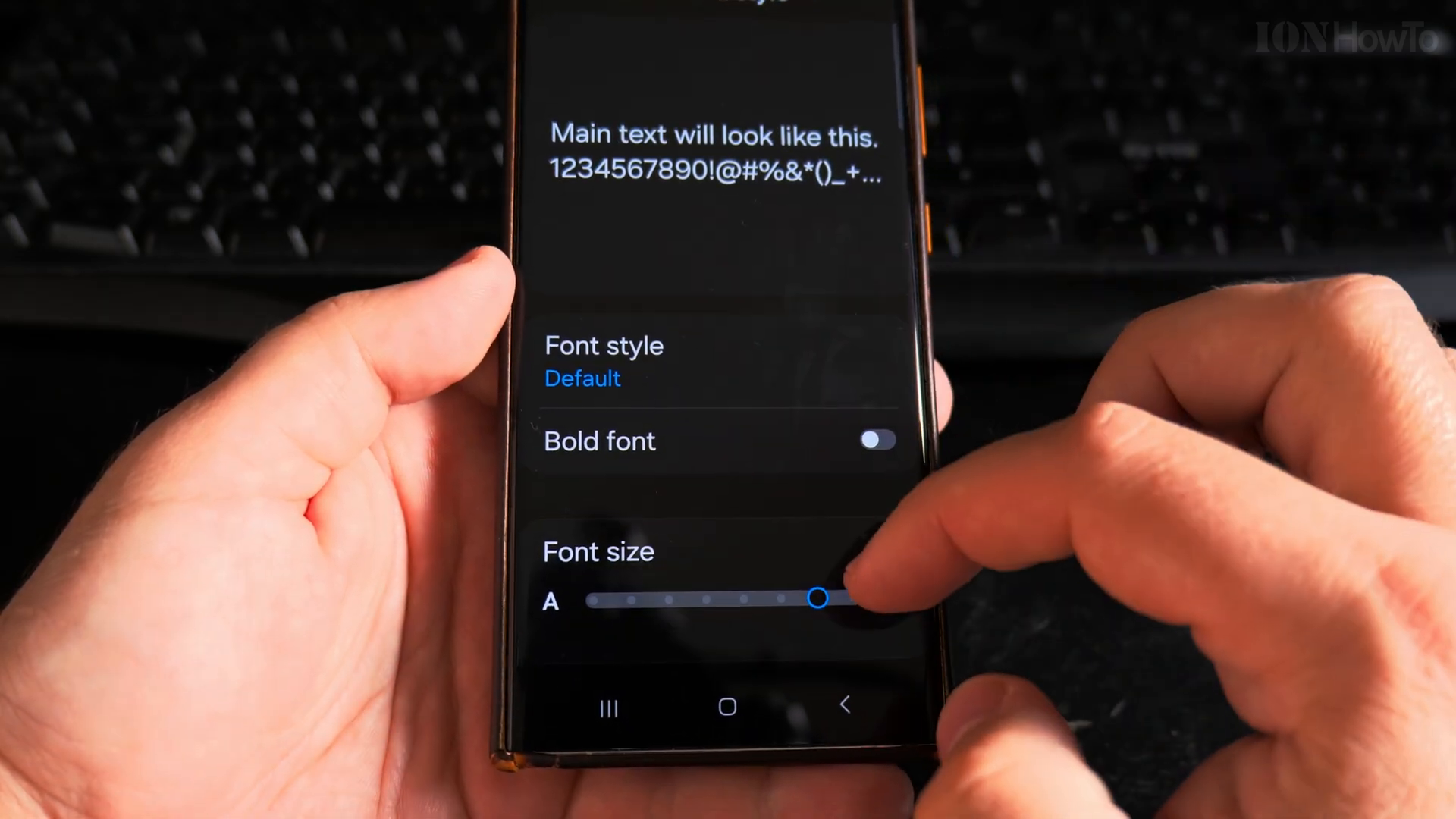
left_click_drag(818, 600, 754, 622)
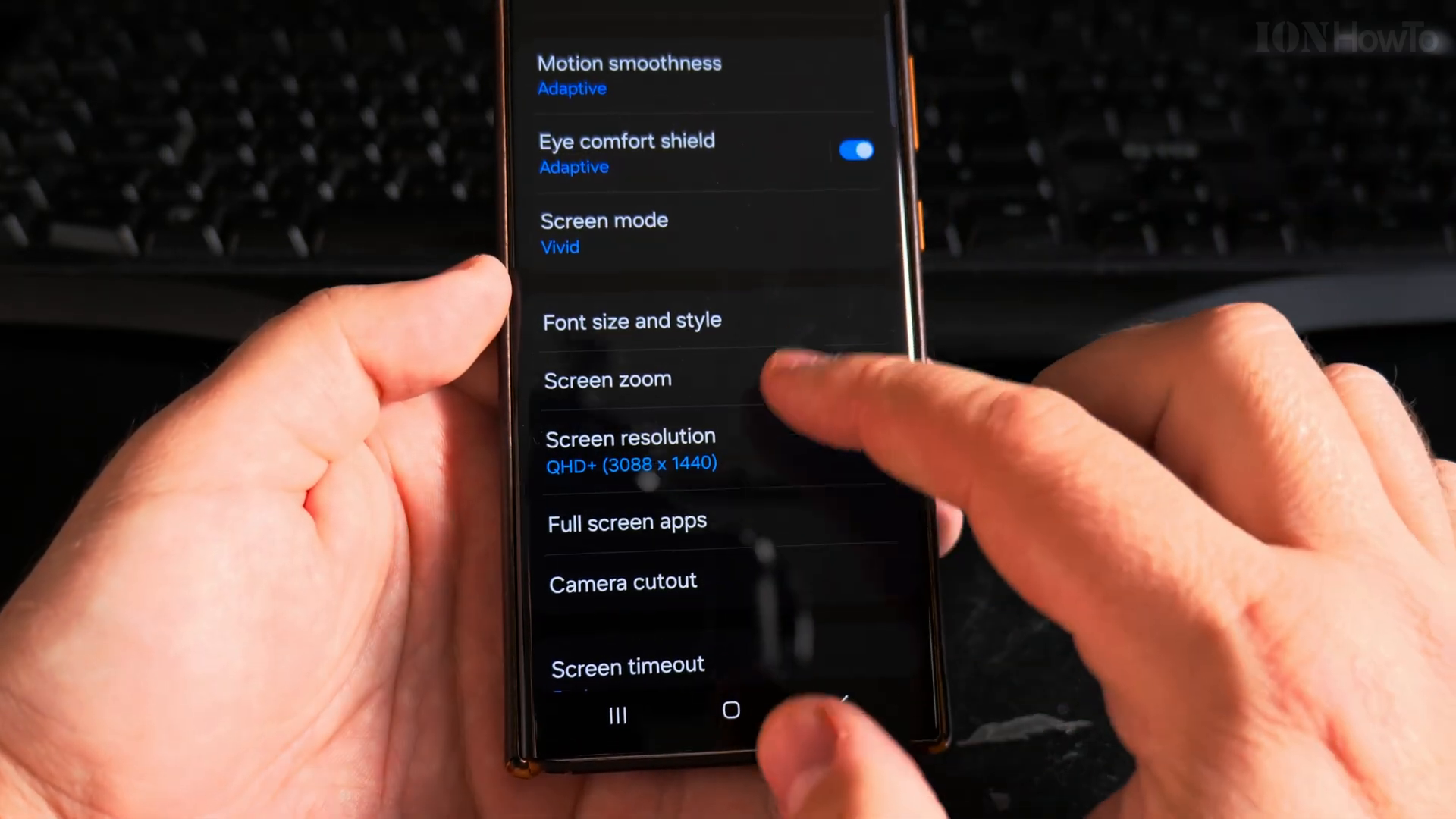
scroll("down", 3)
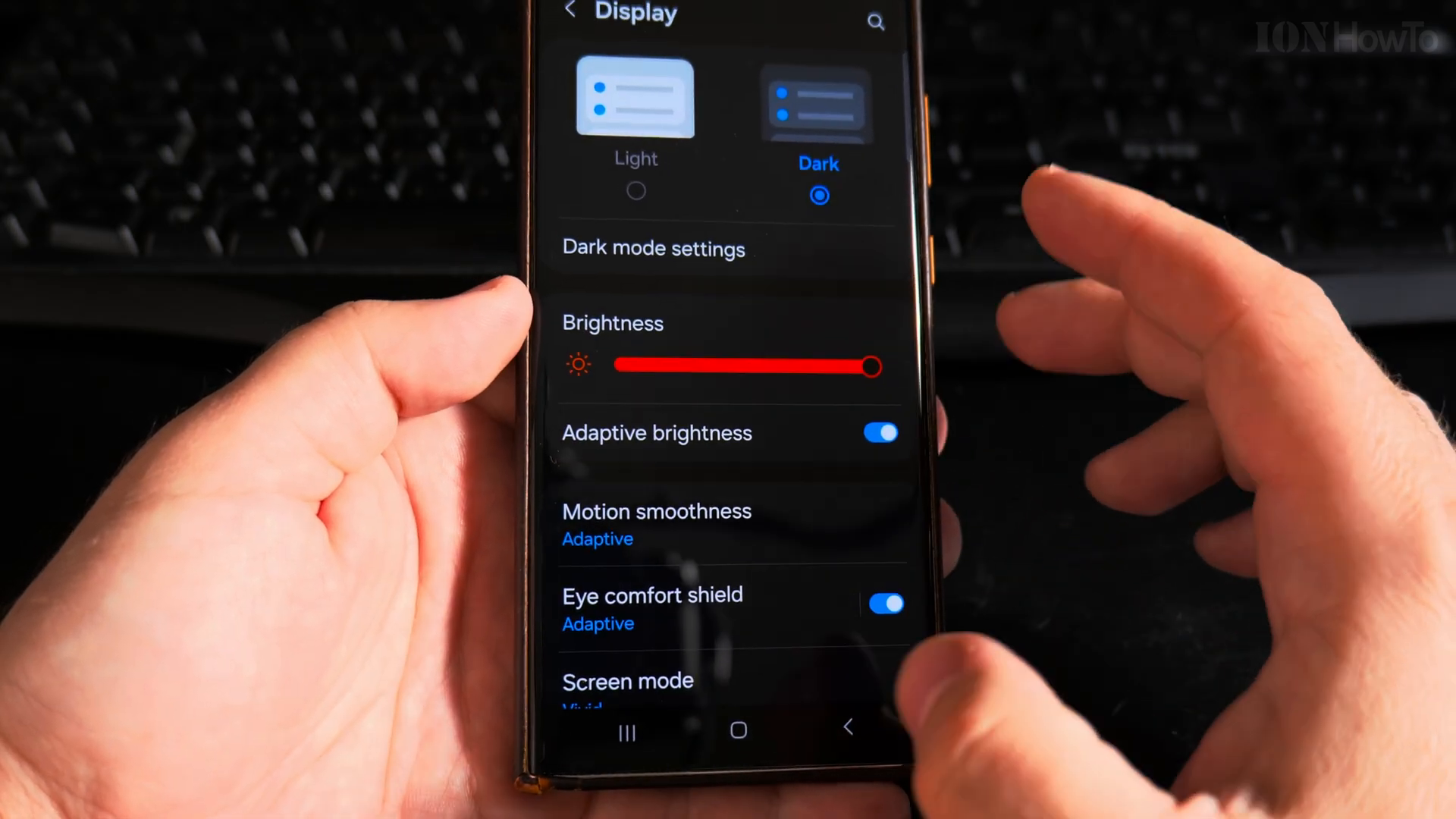
scroll("down", 3)
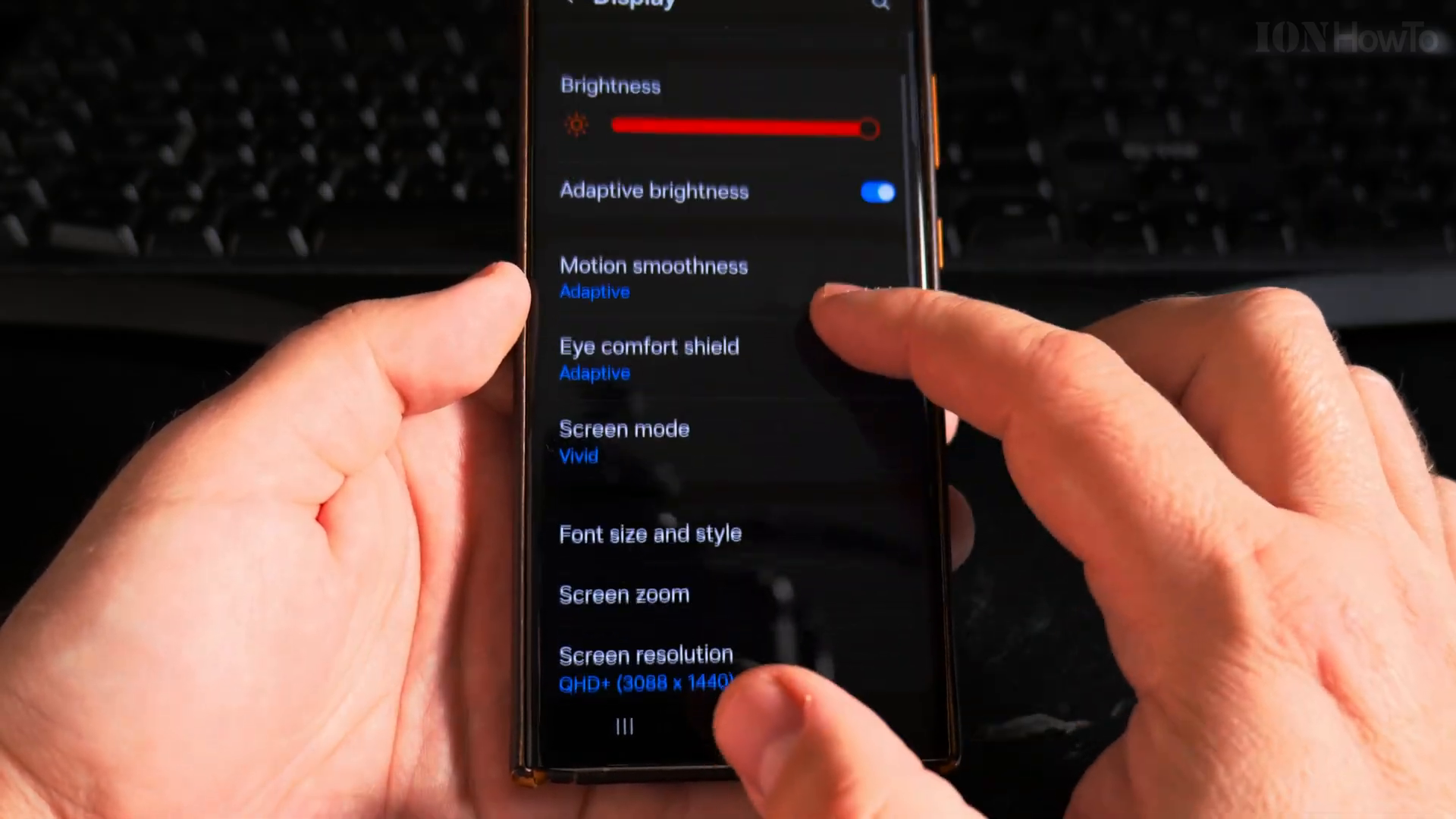
left_click(648, 534)
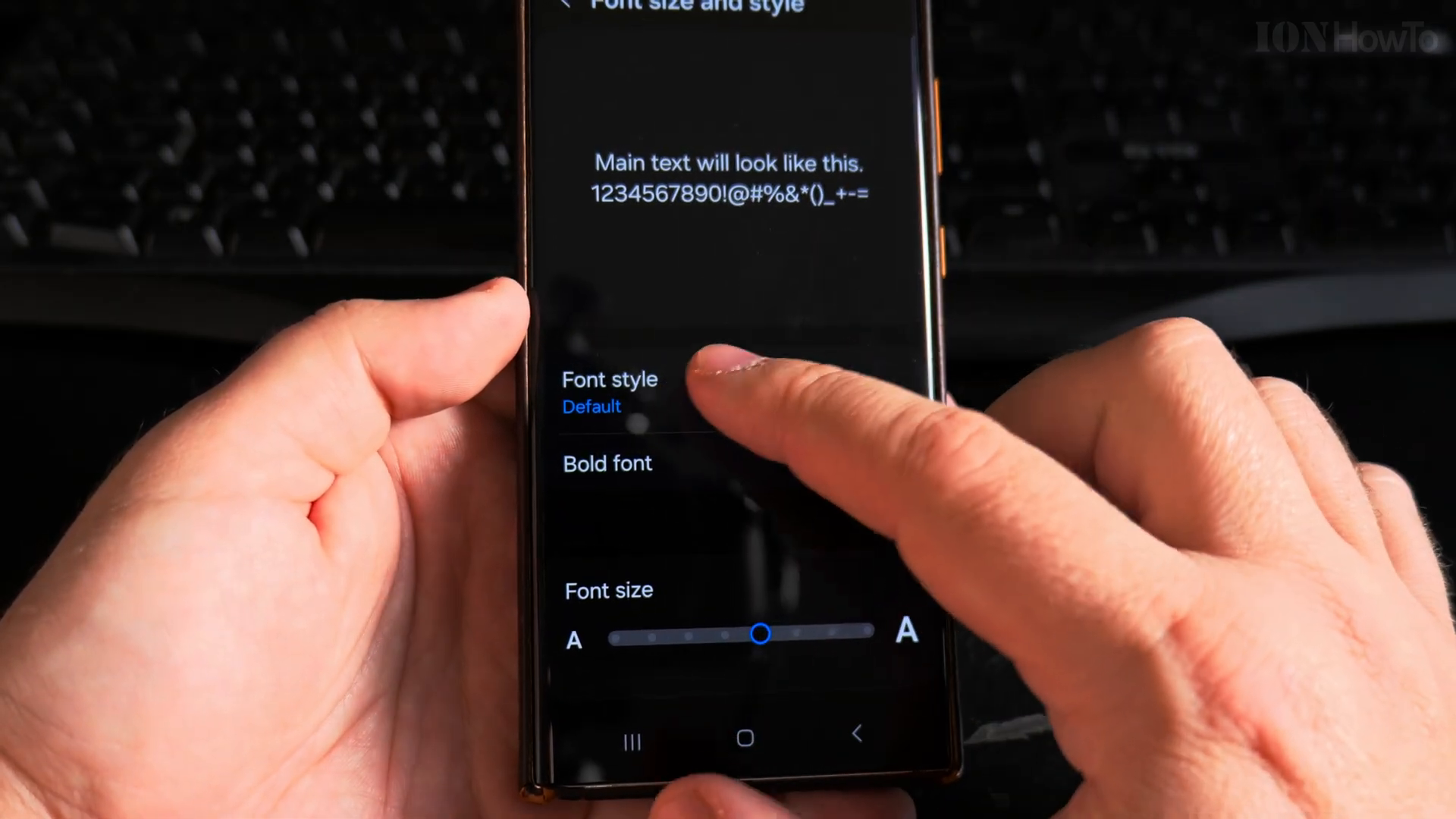
left_click(610, 379)
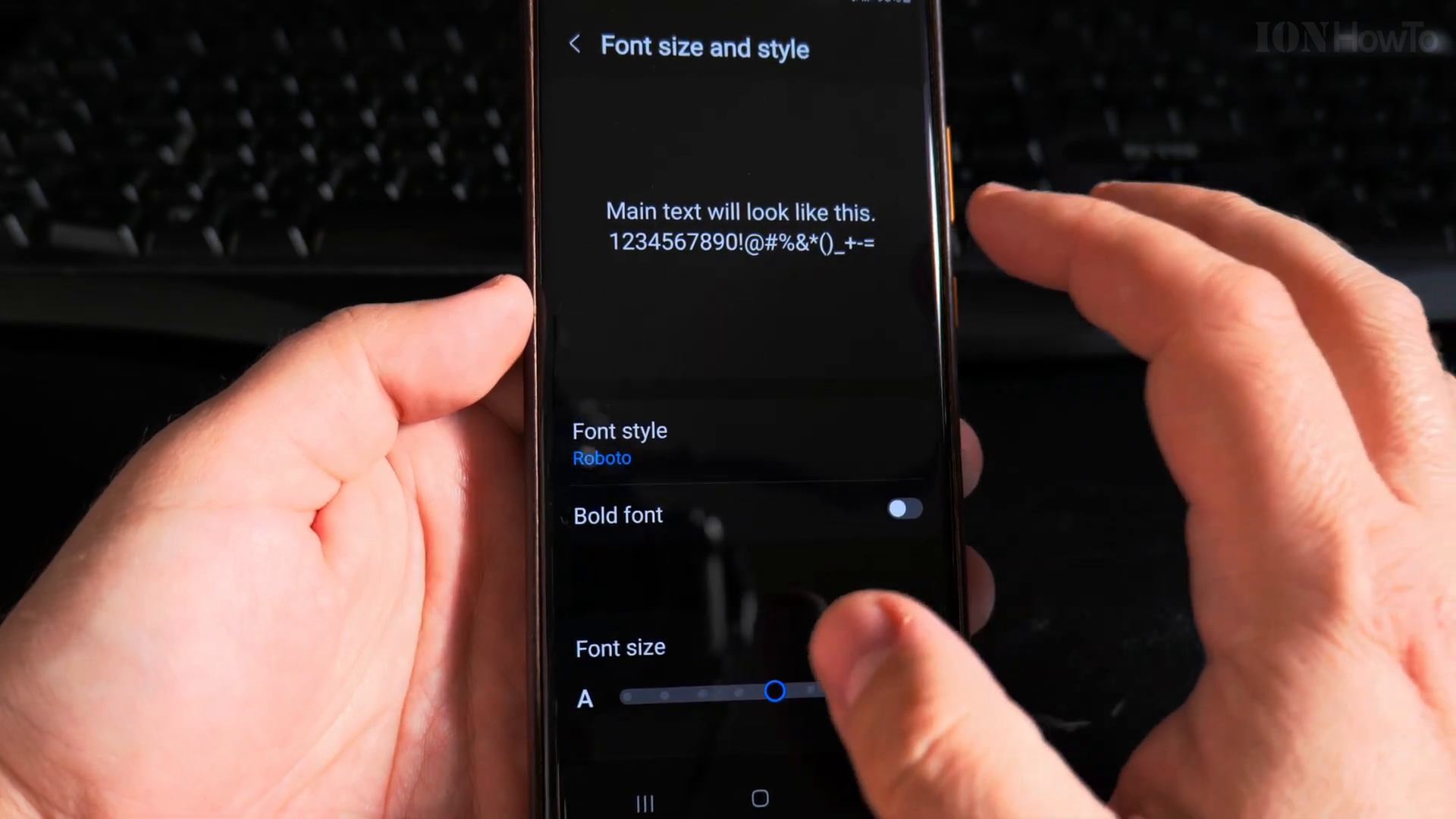
Choose the Default font style, keep the size at the middle step, and go back to Display
left_click(600, 458)
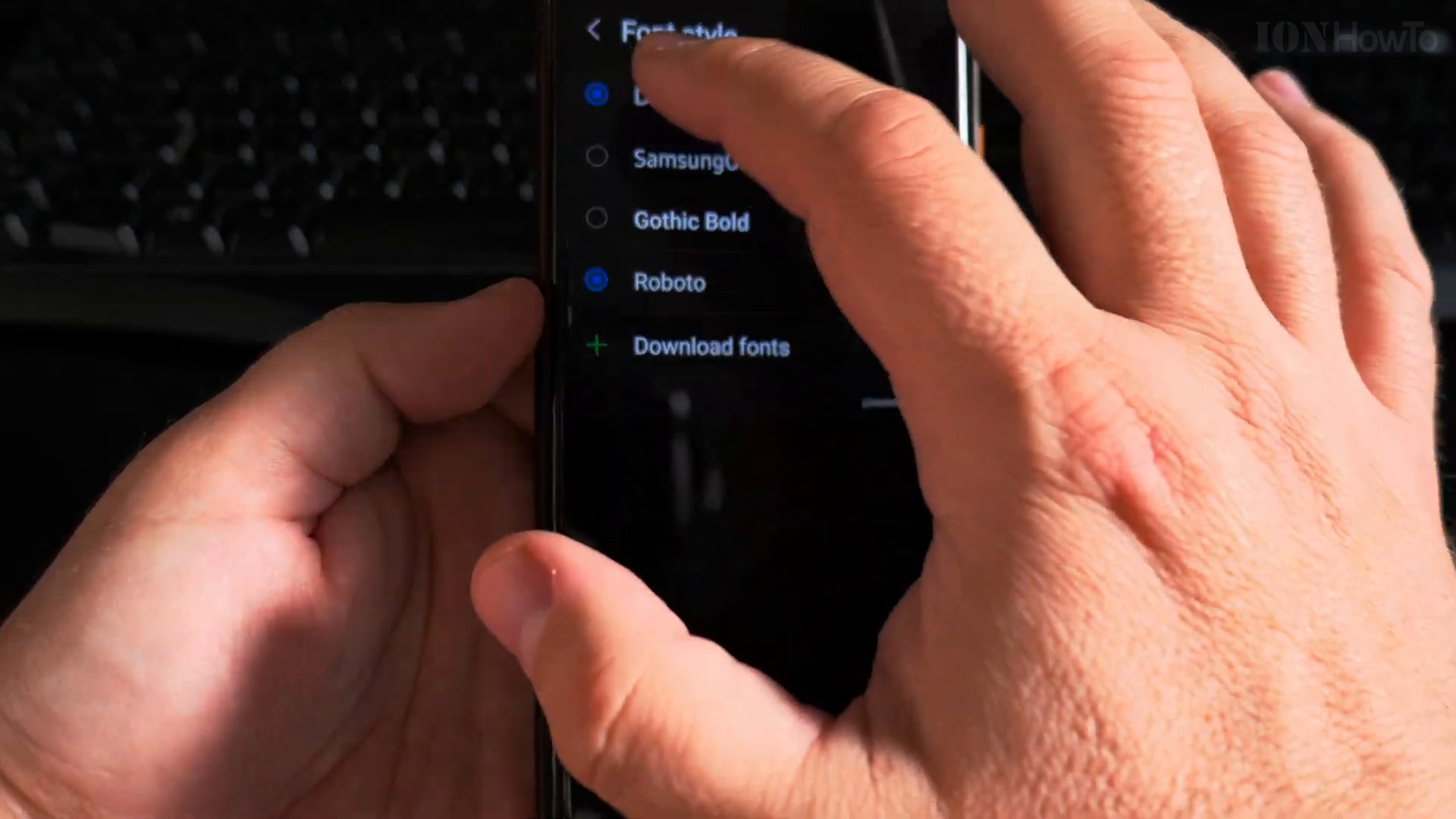
left_click(599, 31)
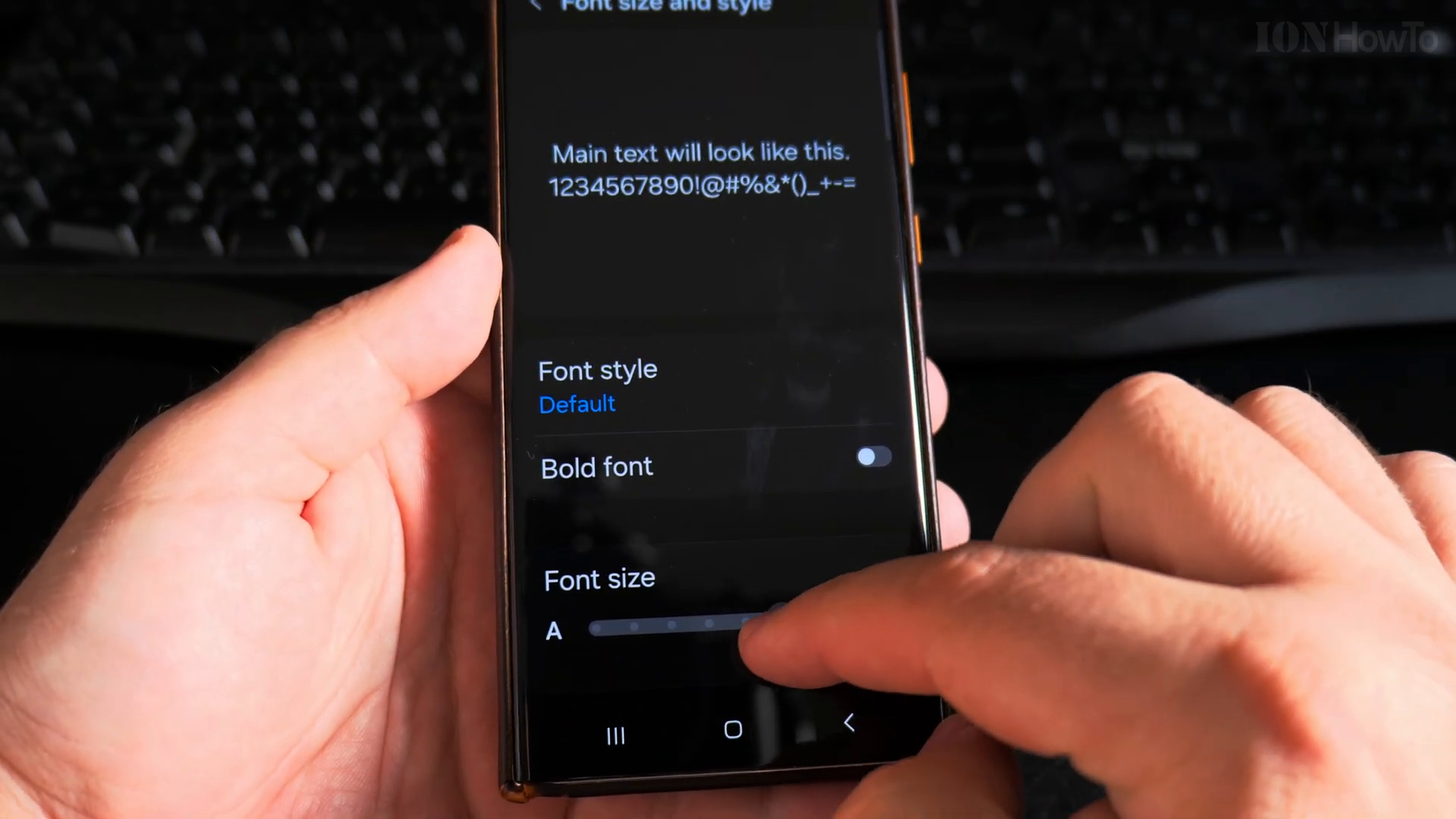
left_click_drag(771, 612, 738, 614)
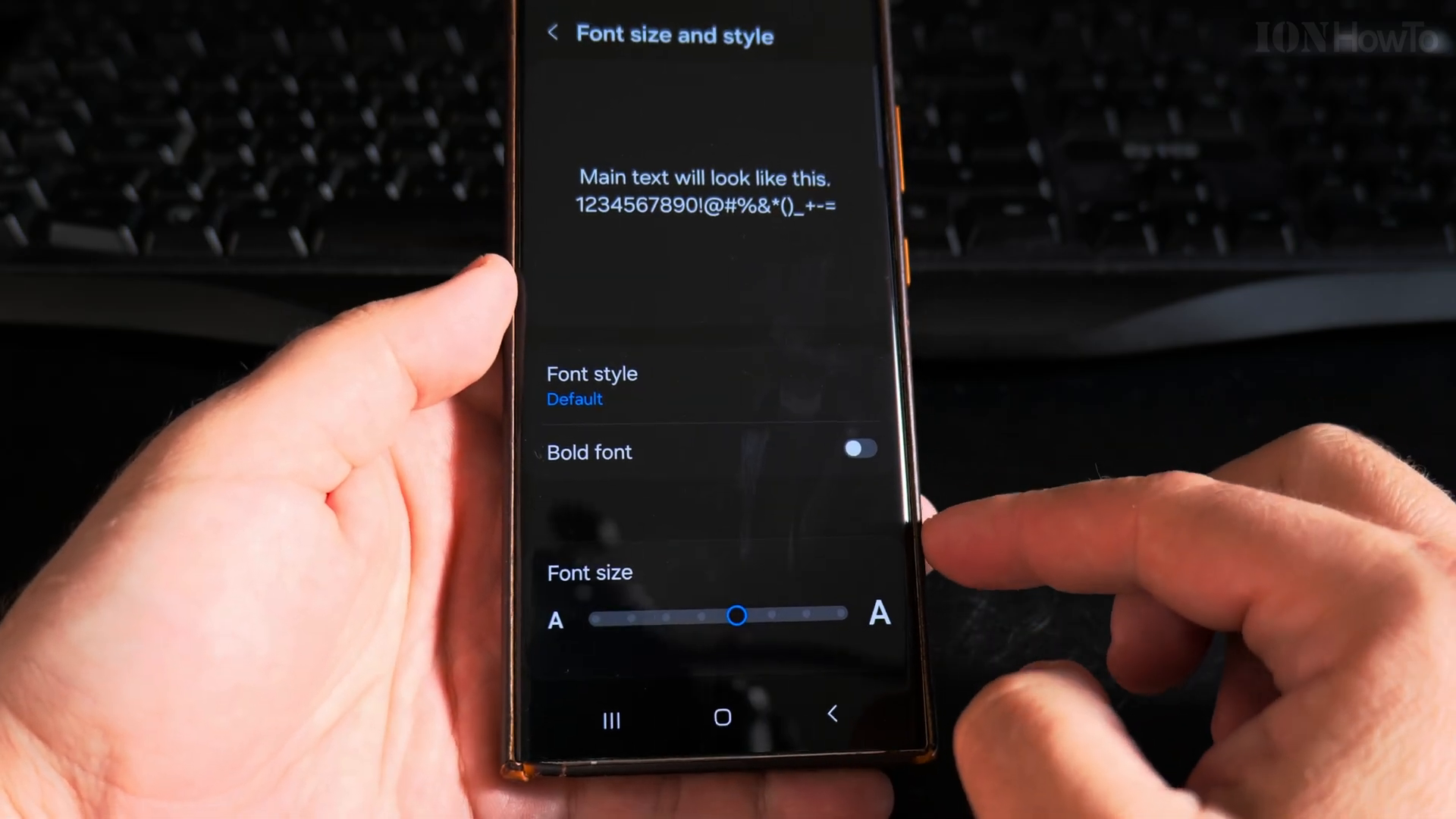
left_click(552, 32)
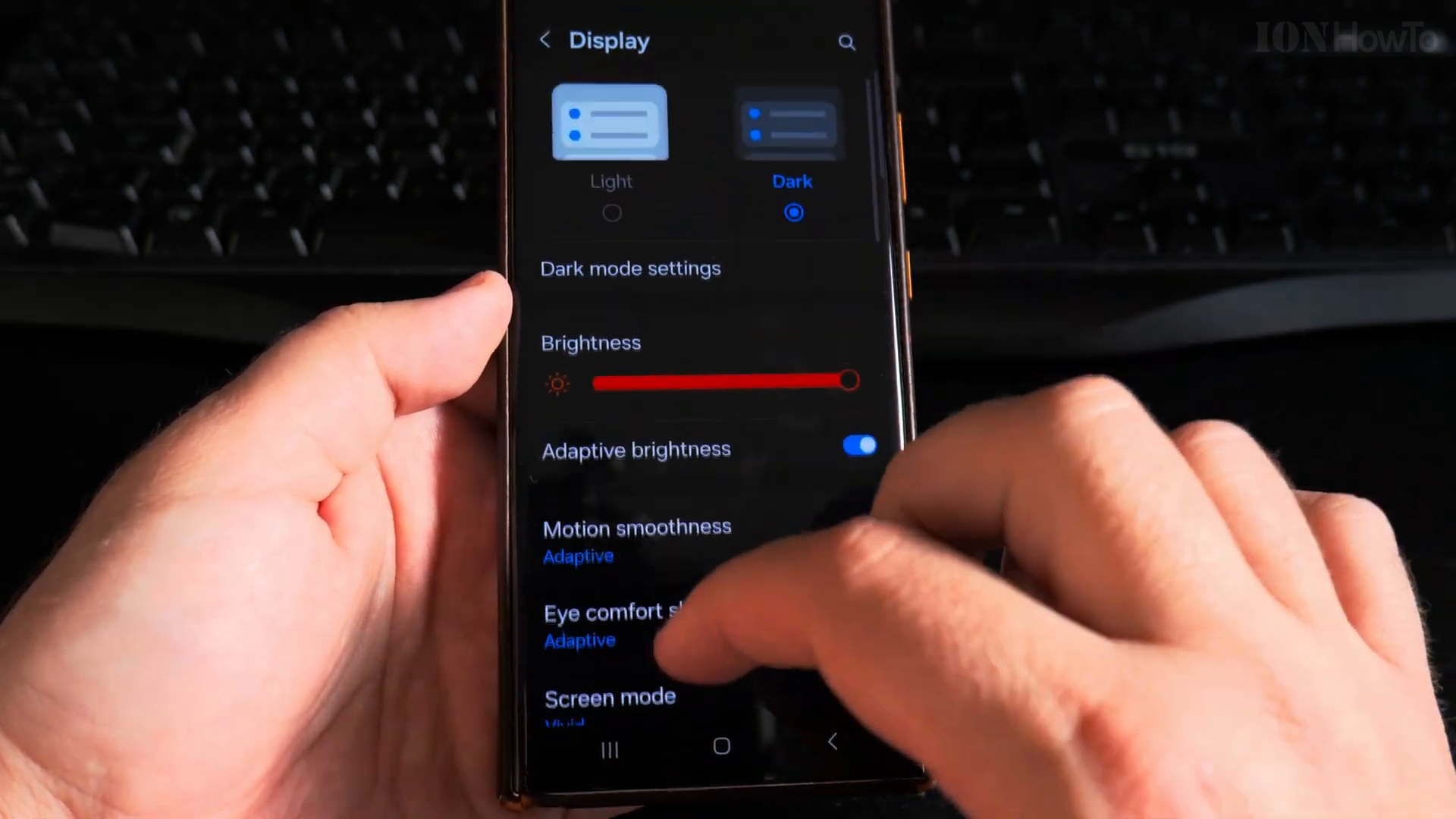
Return to the main Settings list, scroll down and reopen the Display settings
left_click(546, 39)
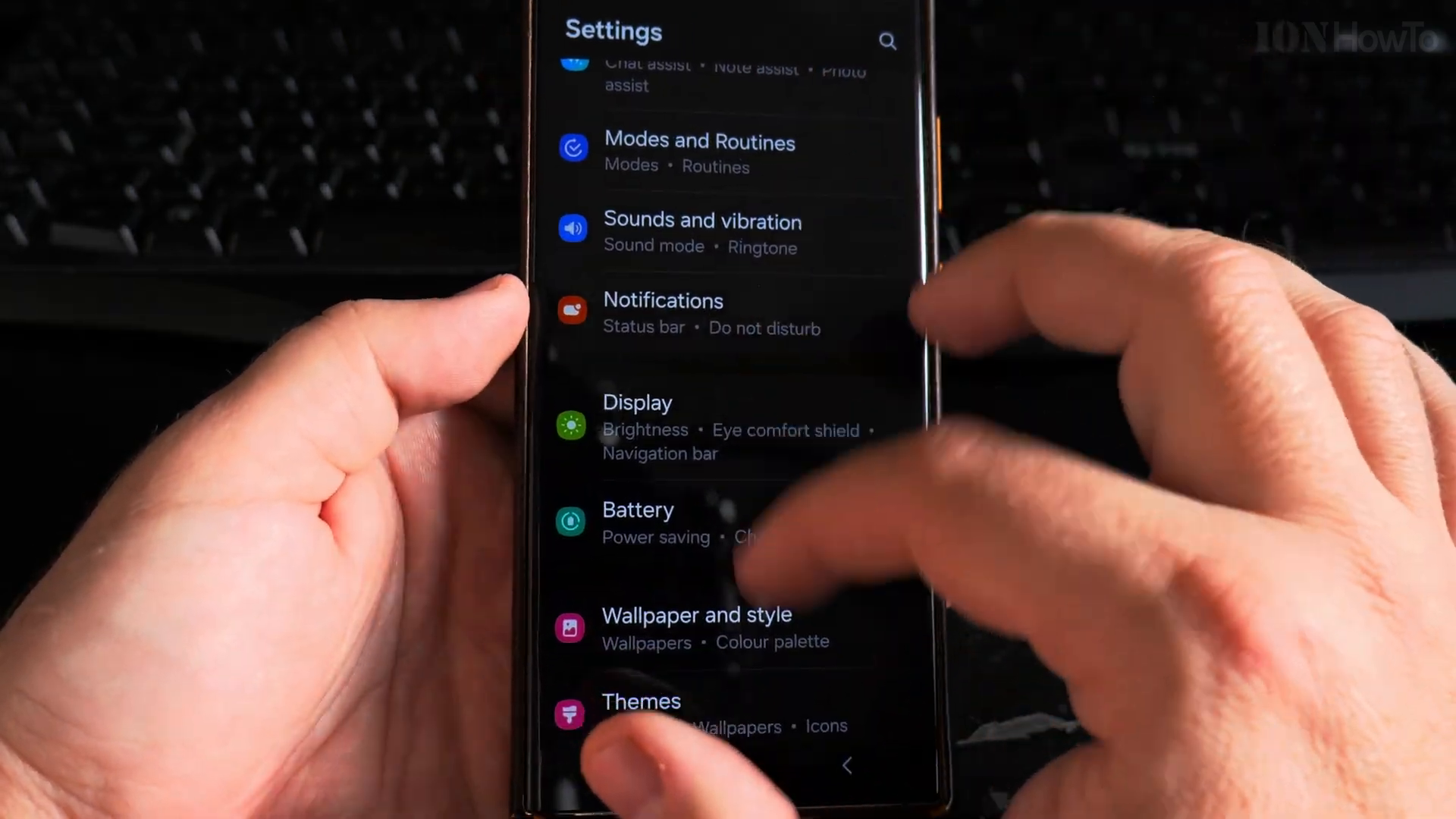
scroll("down", 3)
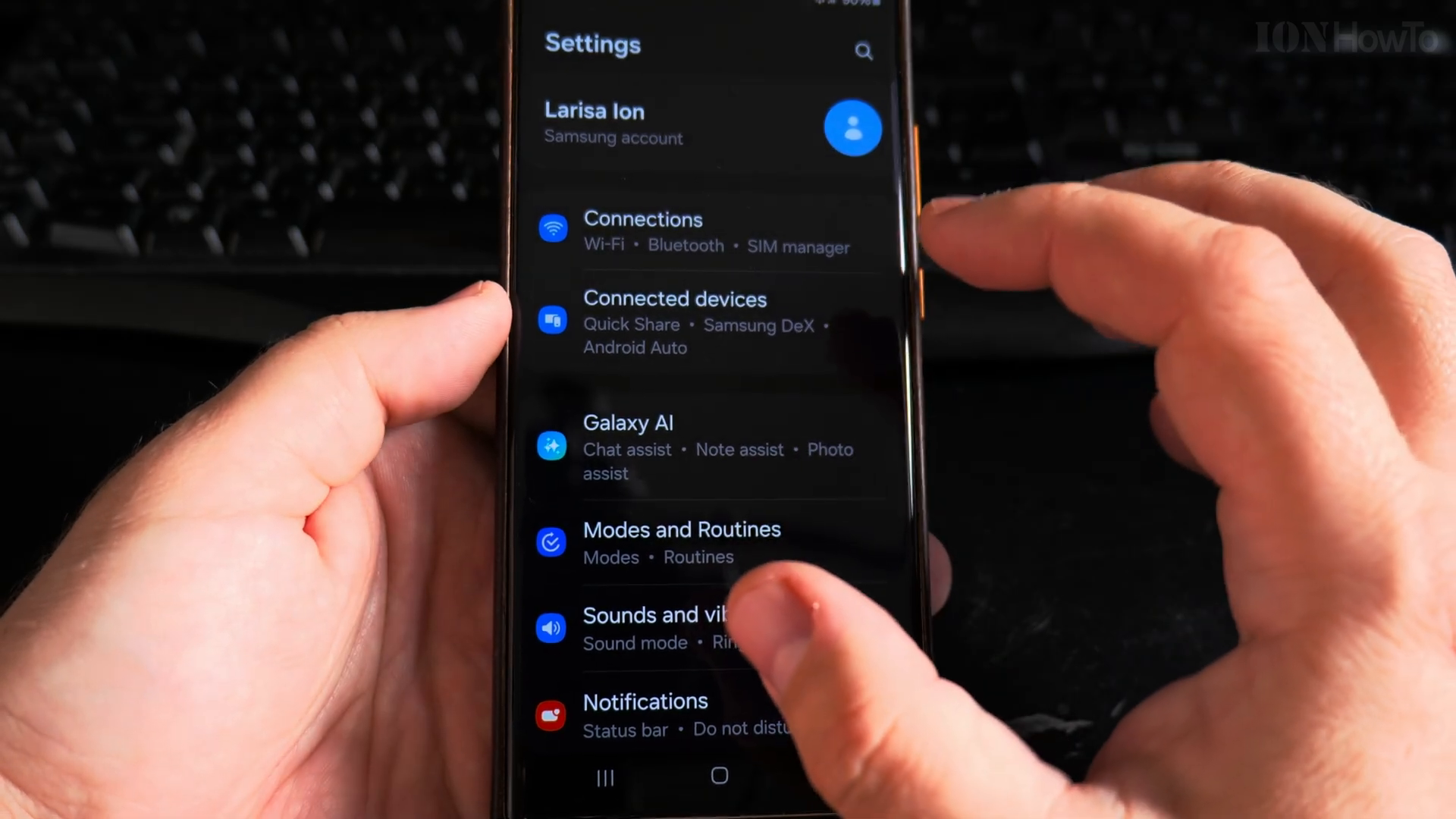
scroll("down", 3)
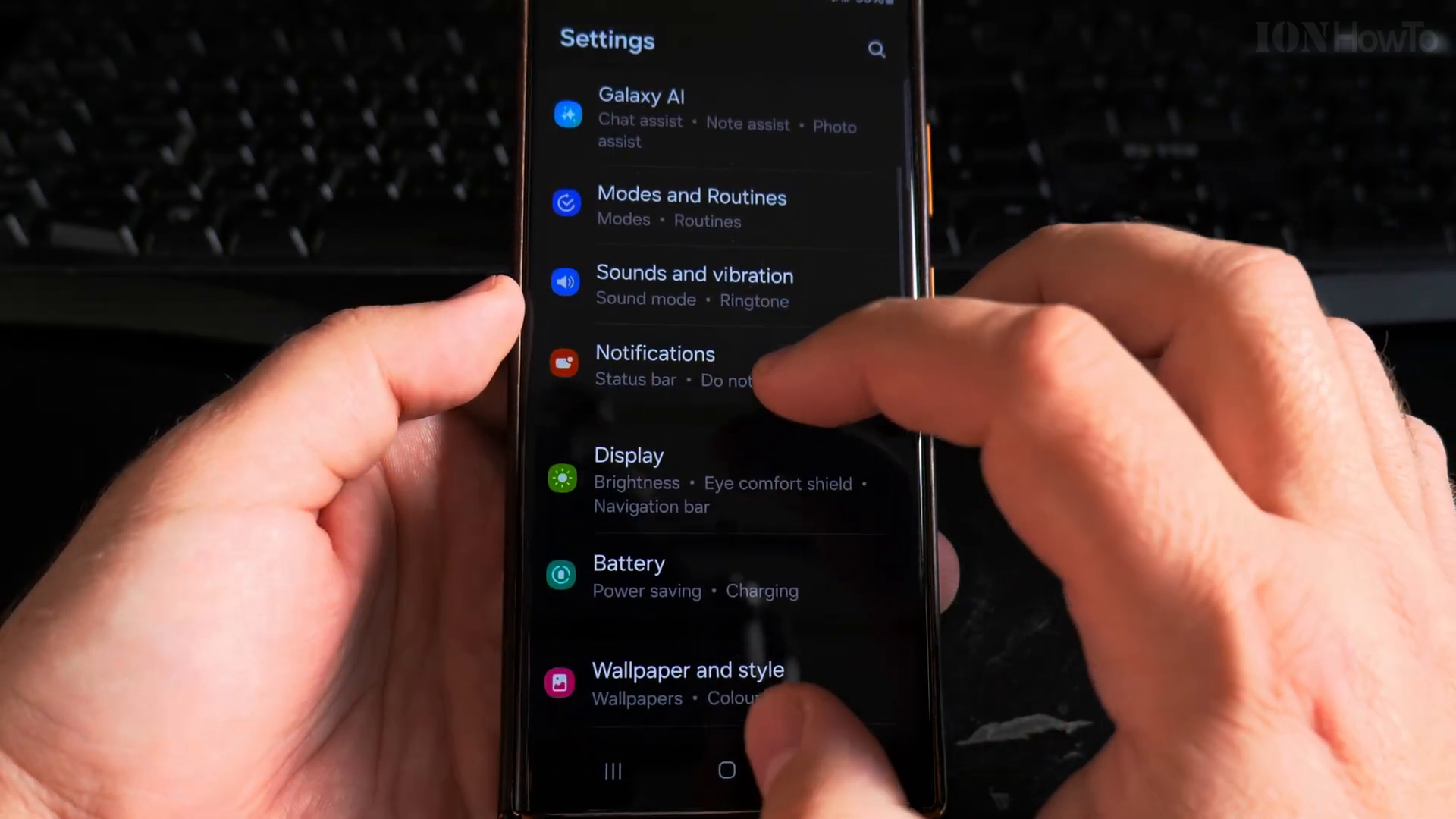
scroll("down", 3)
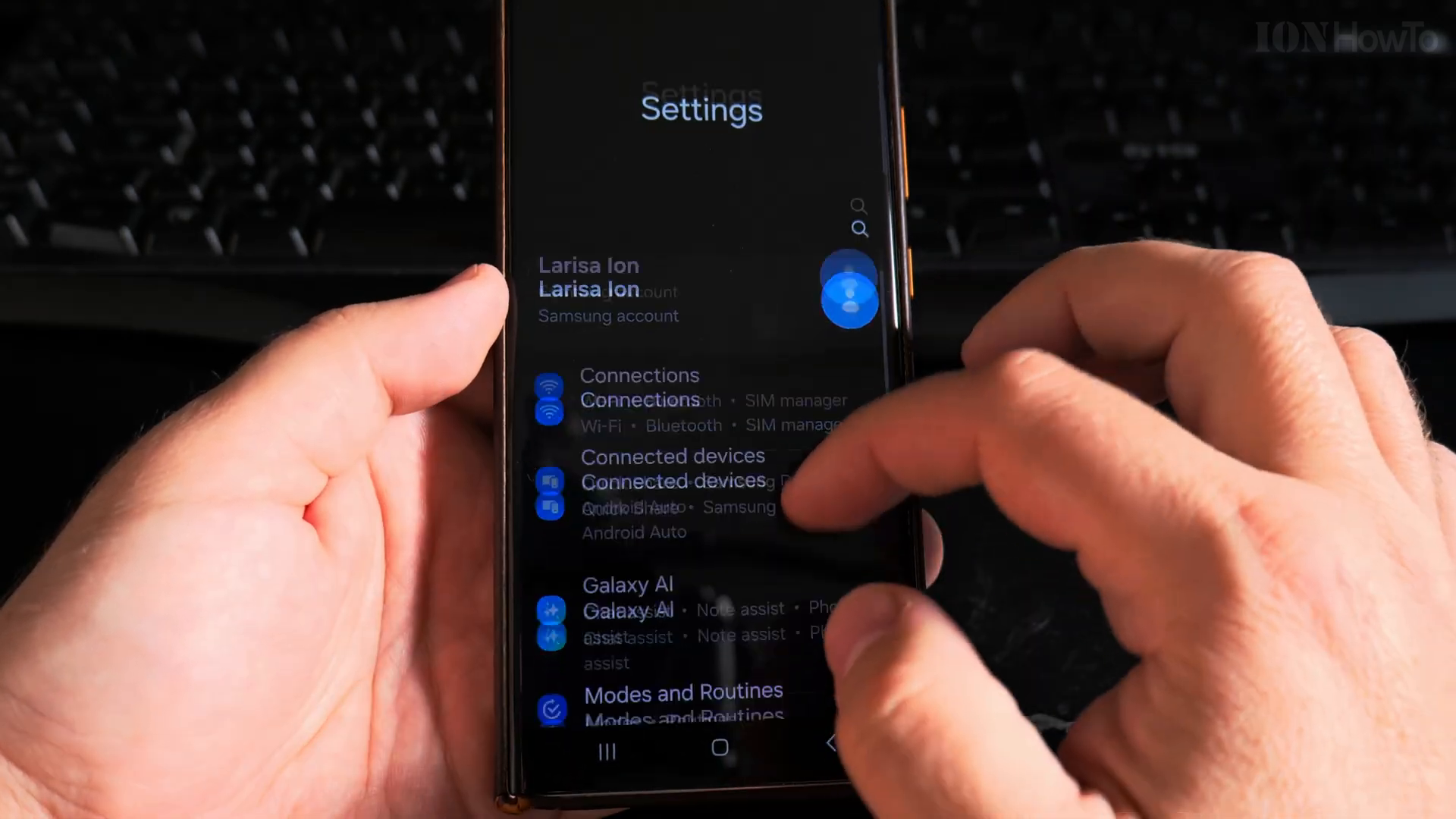
scroll("down", 3)
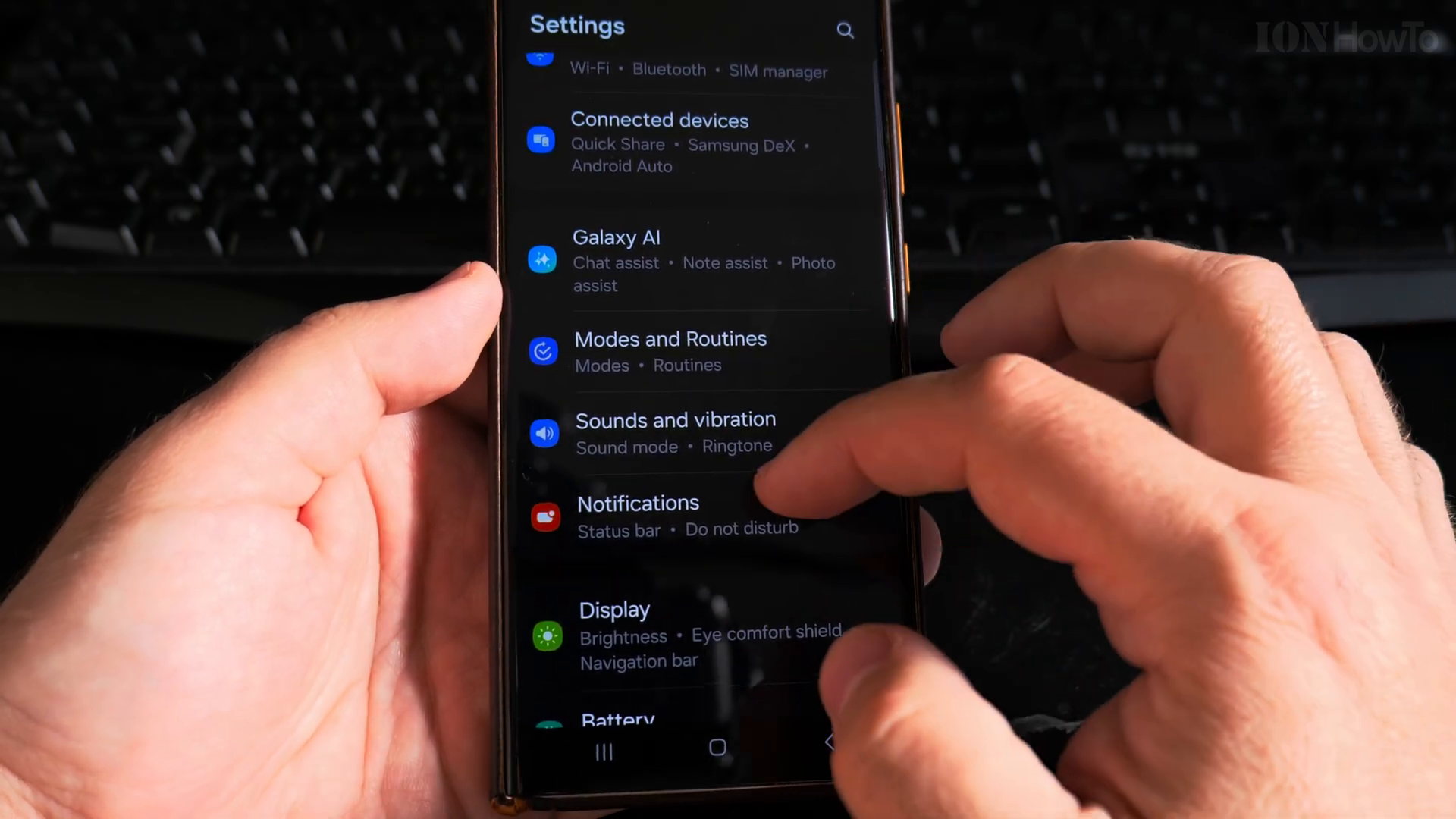
left_click(615, 610)
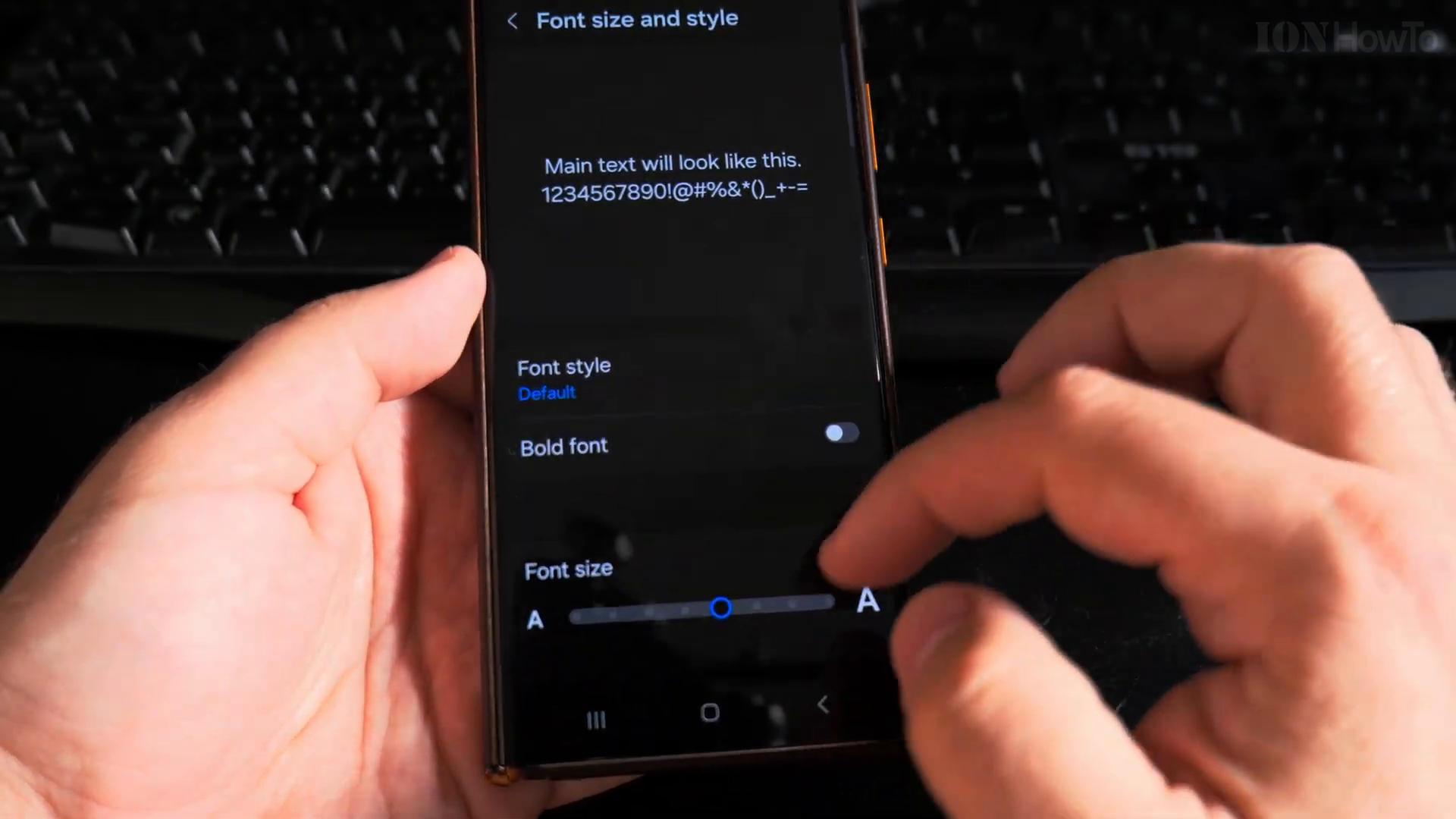
Revisit the Font size and style page with the larger size kept, then go back to Display
left_click(514, 20)
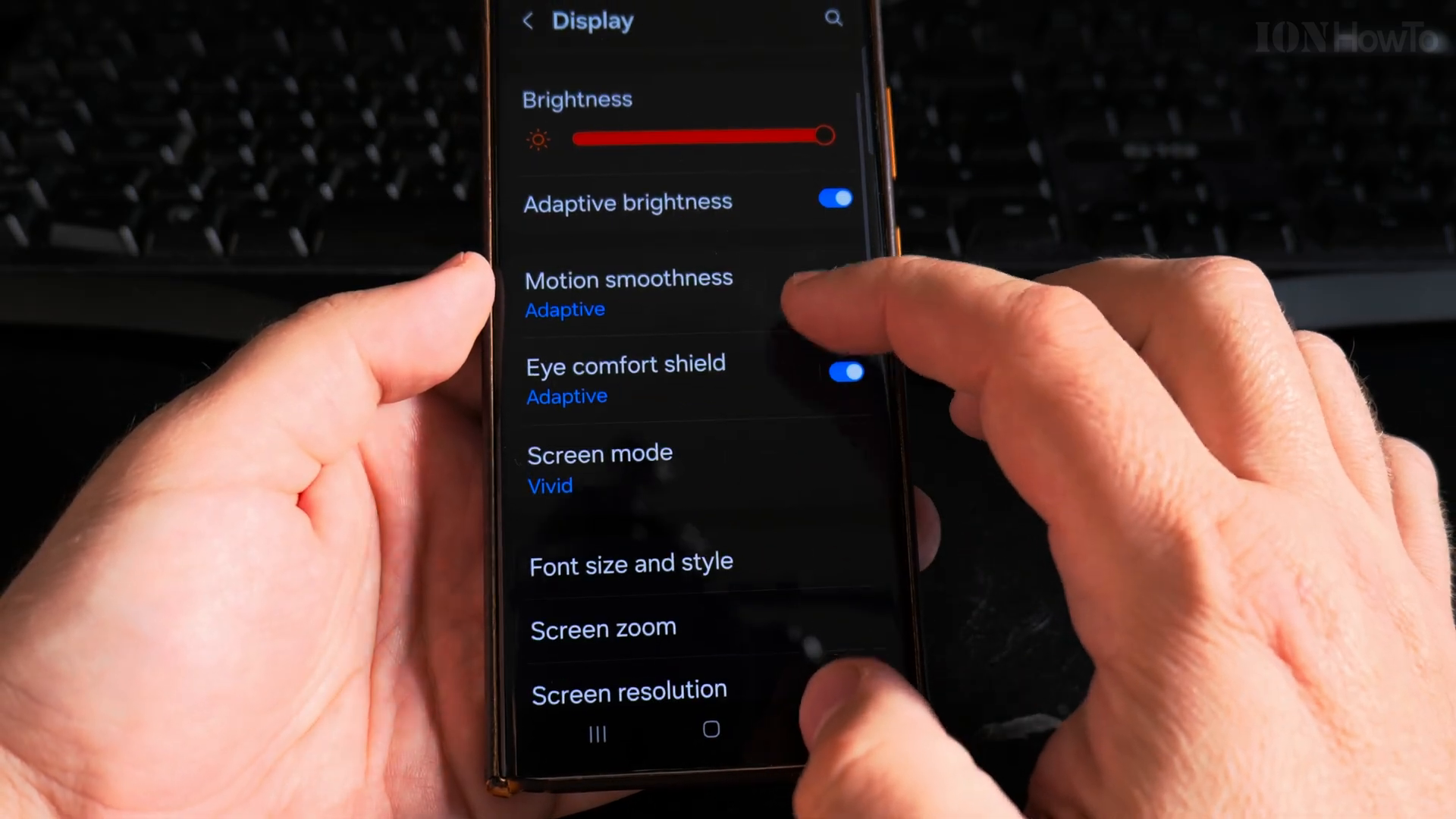
left_click(631, 563)
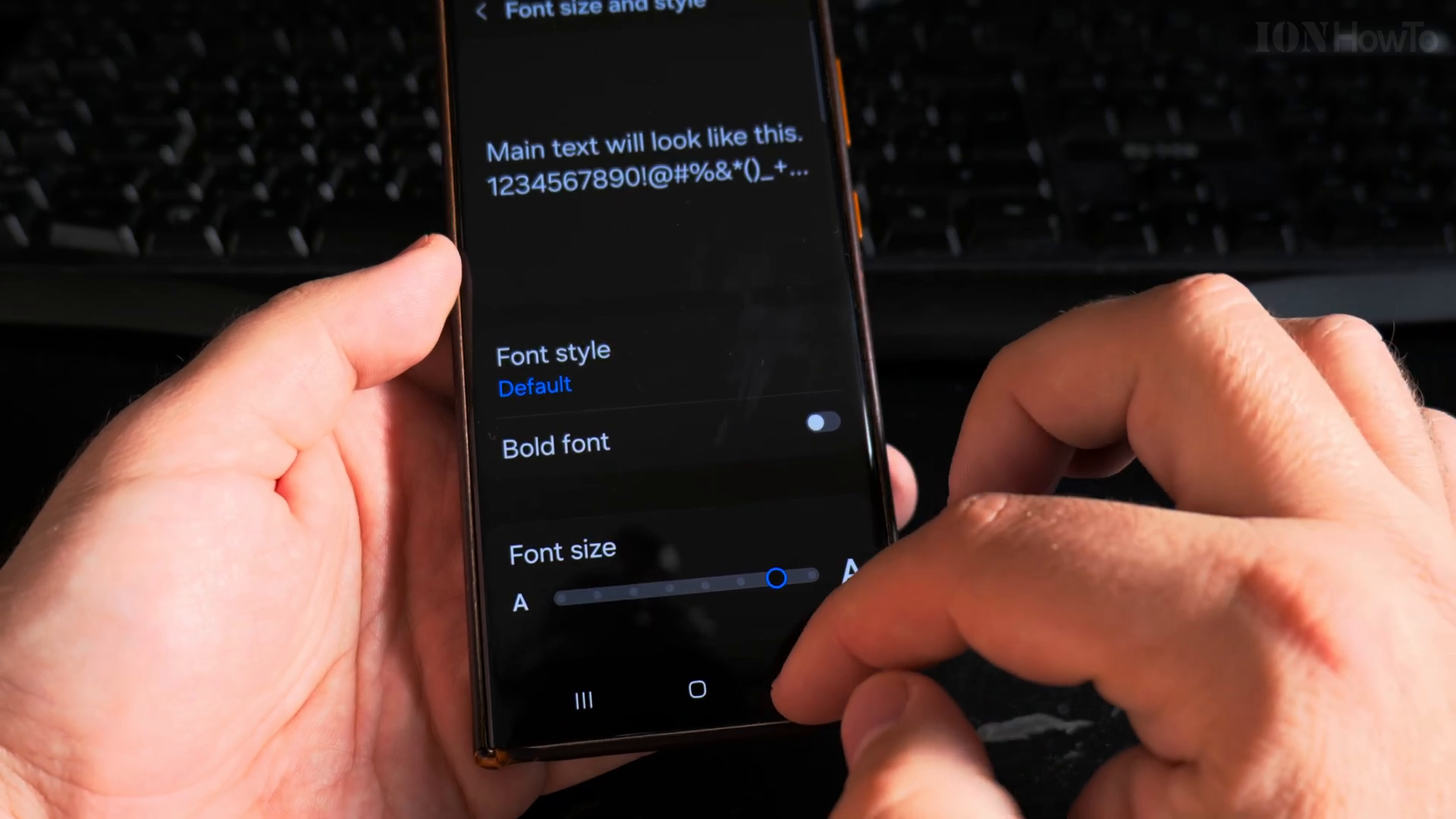
left_click(488, 17)
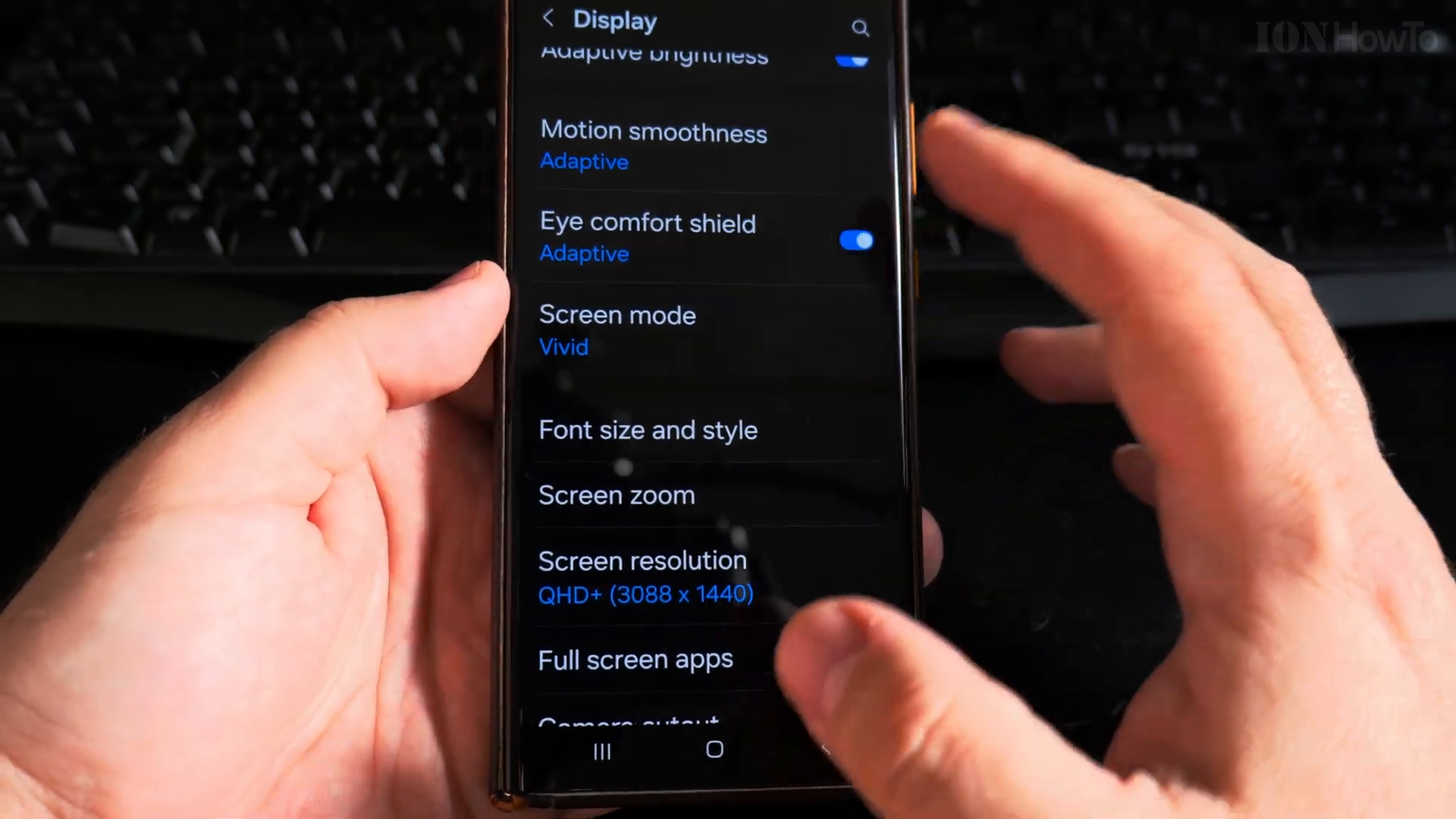